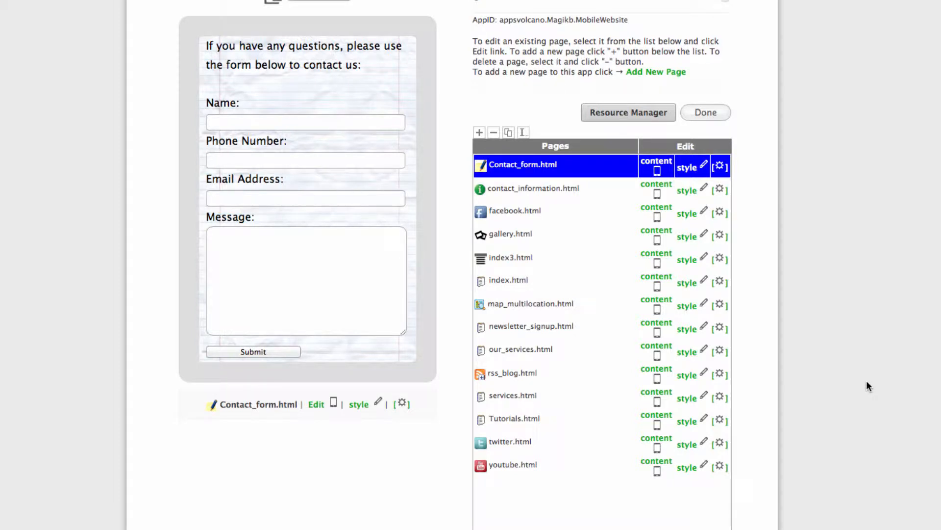
mouse_move(877, 375)
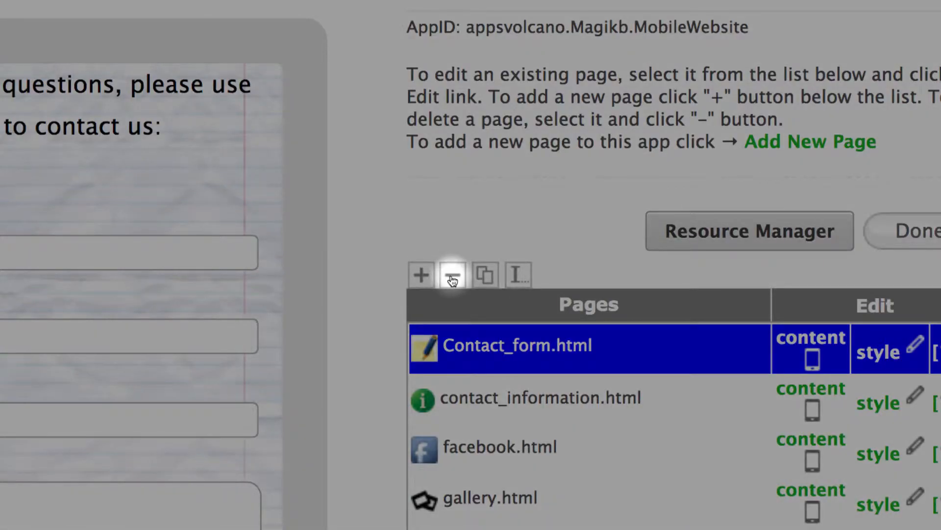
mouse_move(484, 278)
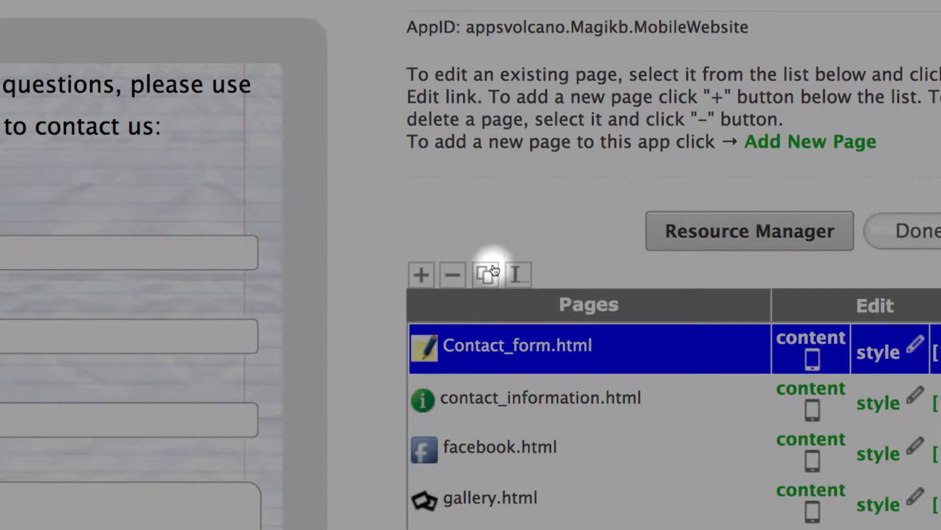
mouse_move(516, 275)
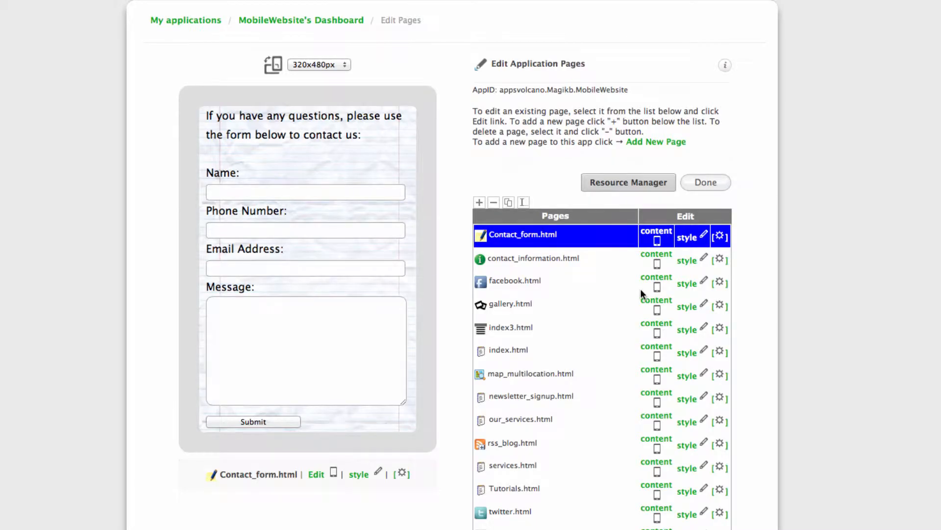
mouse_move(564, 271)
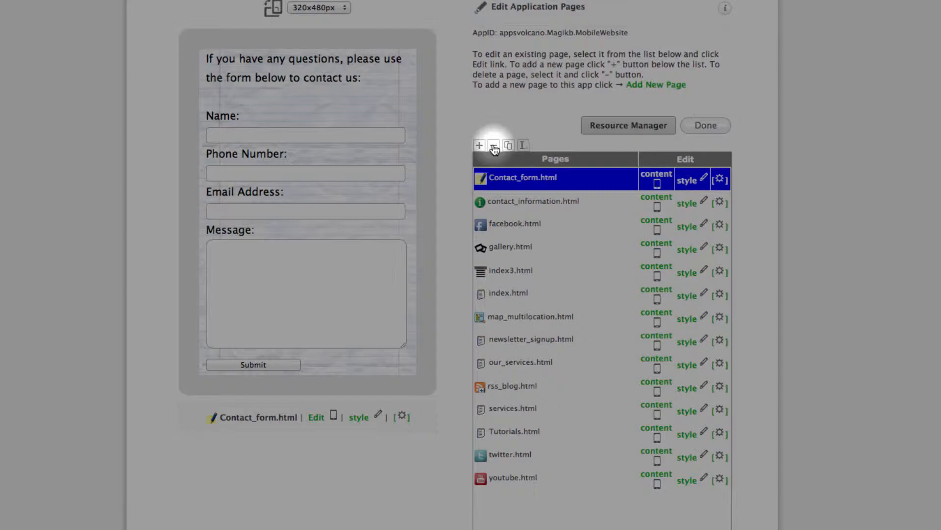
Step: Delete the Contact_form.html page from the app's page list
left_click(493, 145)
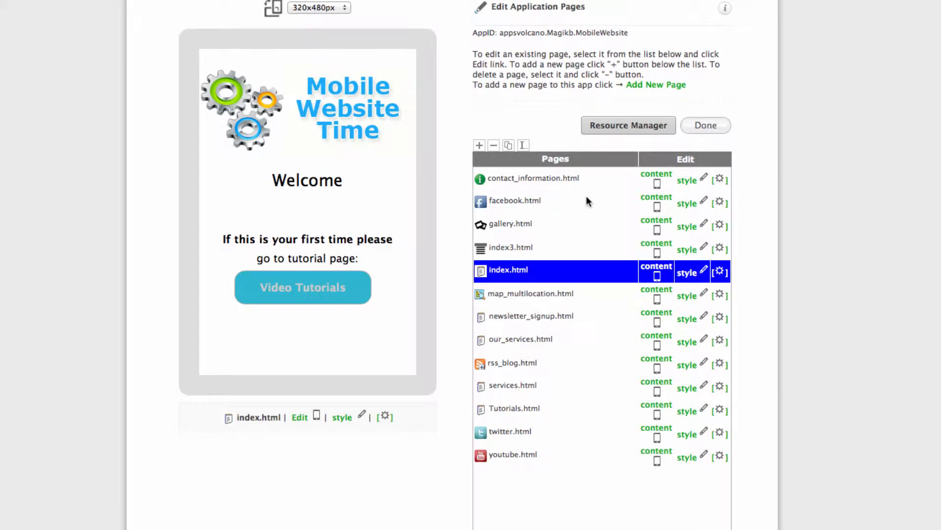
mouse_move(518, 260)
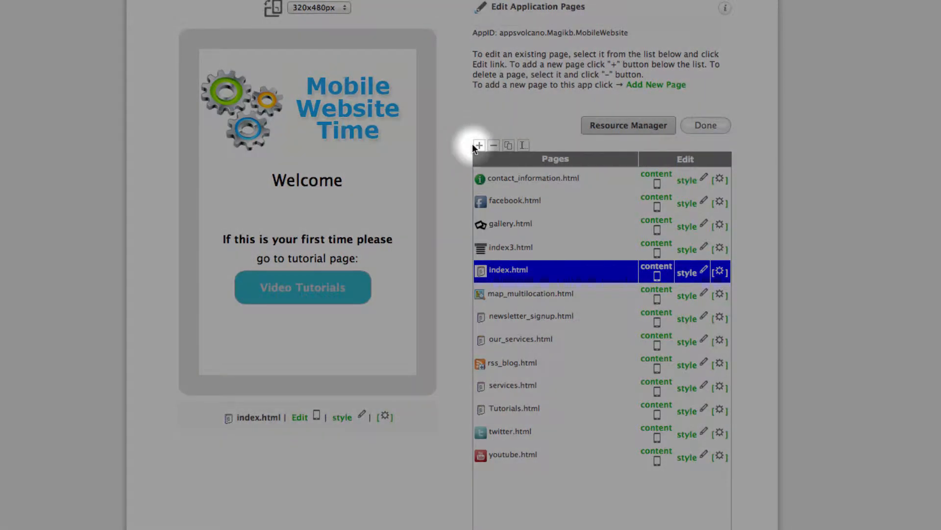
mouse_move(668, 88)
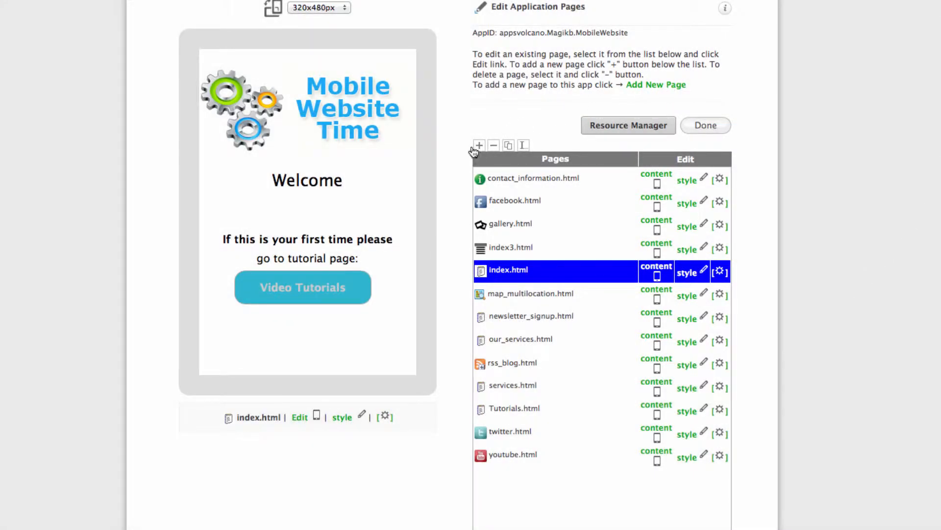
Step: Open Add new page and scroll through the page type categories
left_click(478, 145)
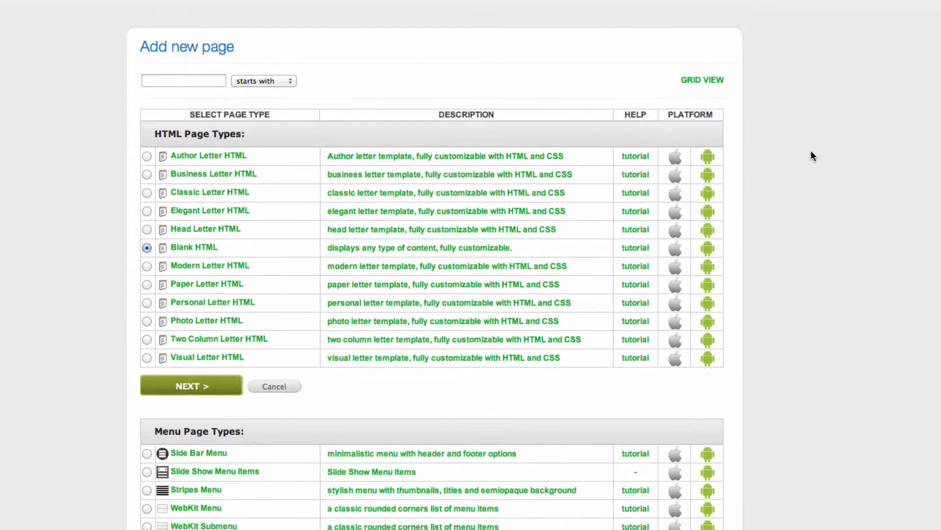
scroll("down", 3)
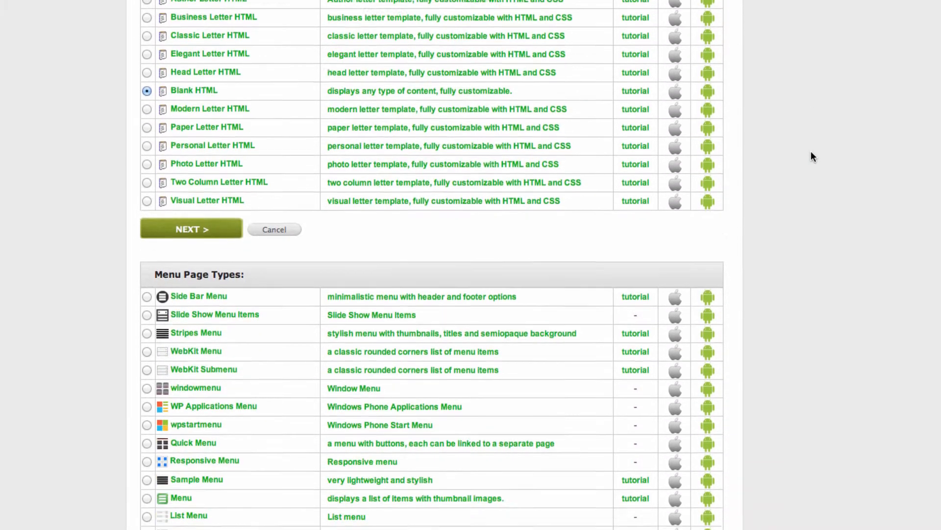
scroll("down", 3)
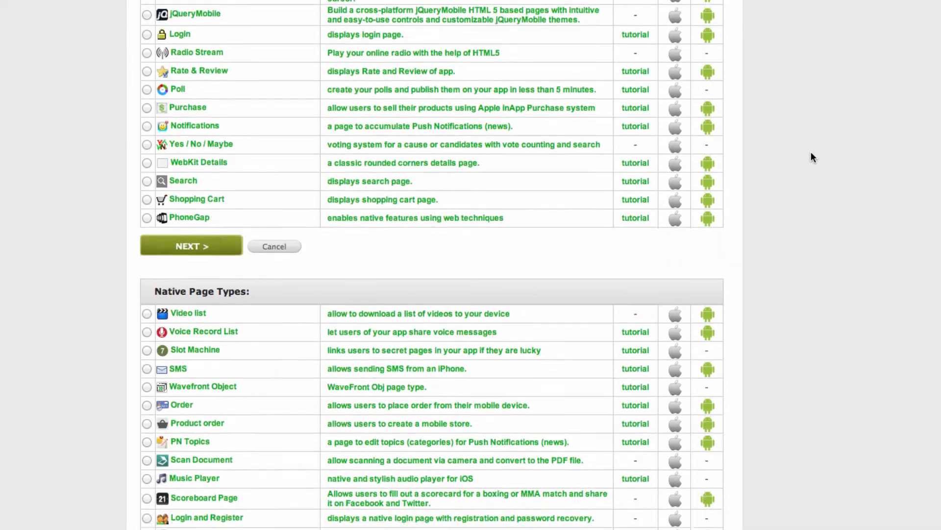
scroll("down", 3)
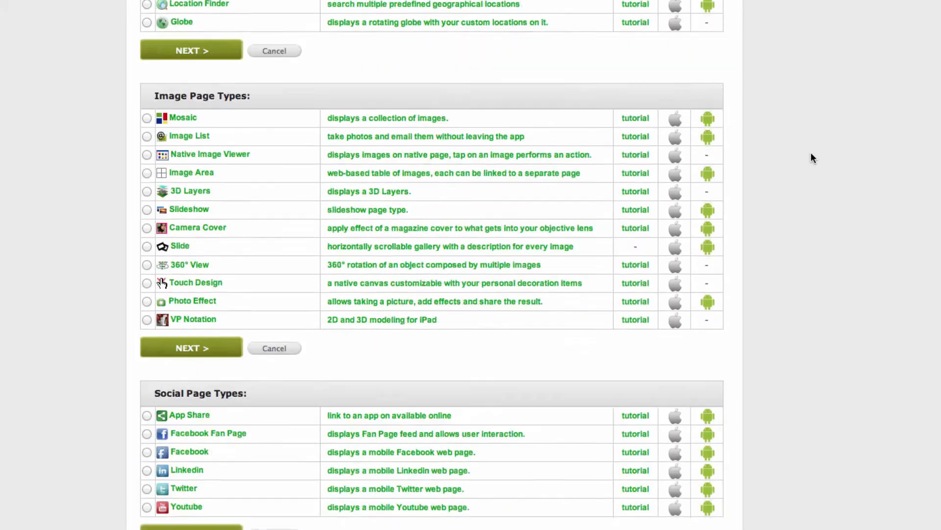
scroll("down", 3)
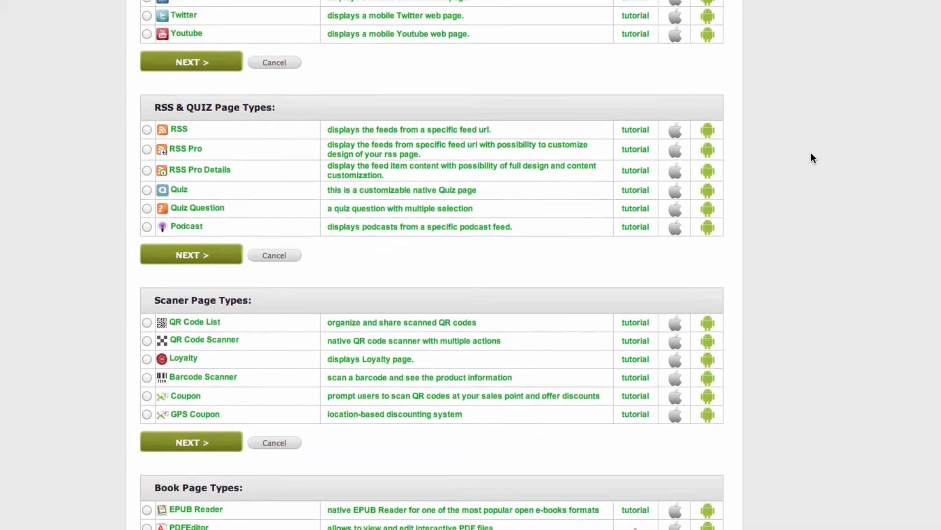
scroll("down", 3)
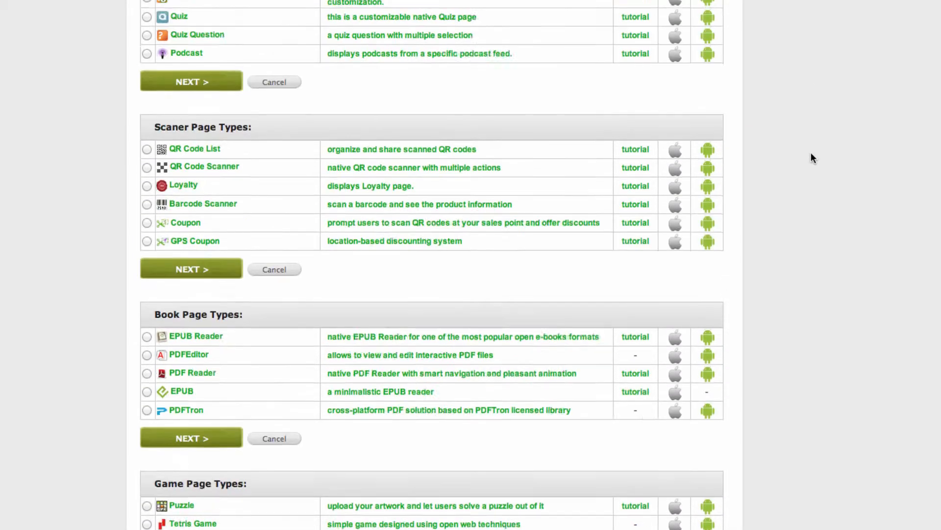
scroll("down", 3)
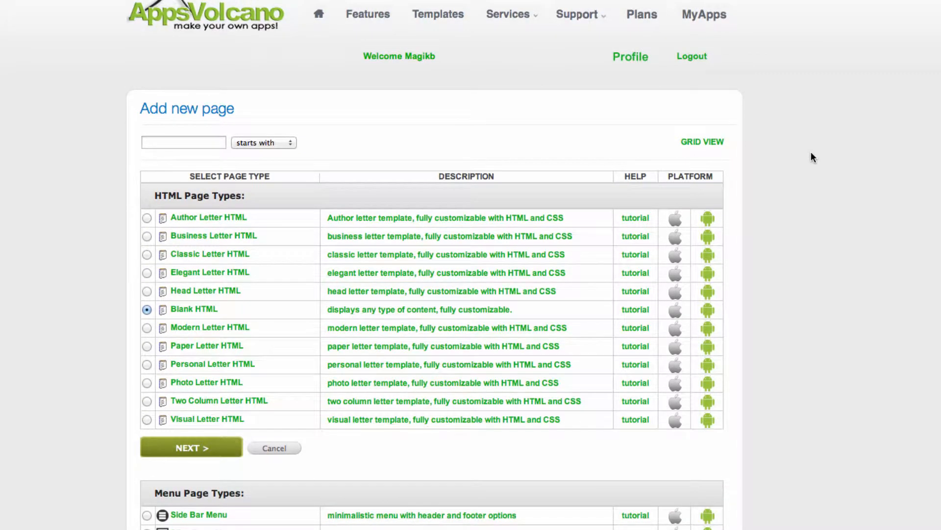
scroll("down", 3)
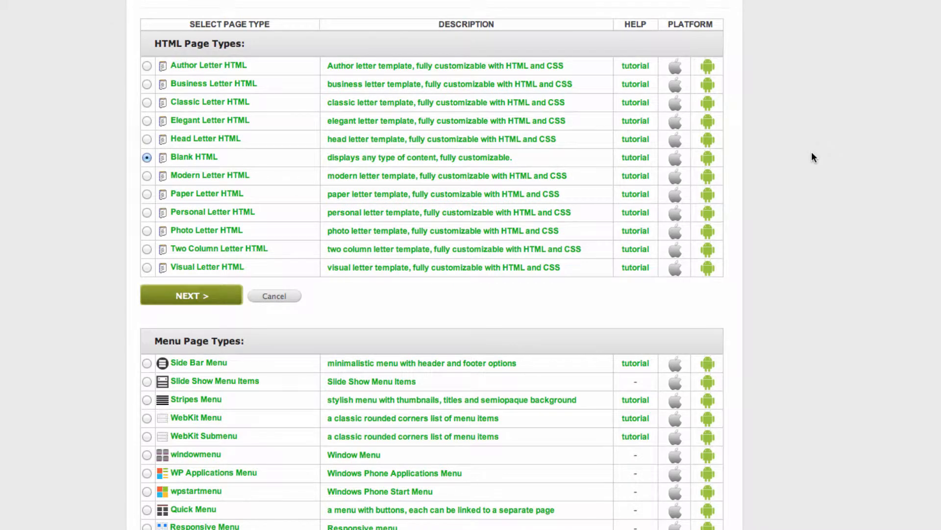
scroll("down", 3)
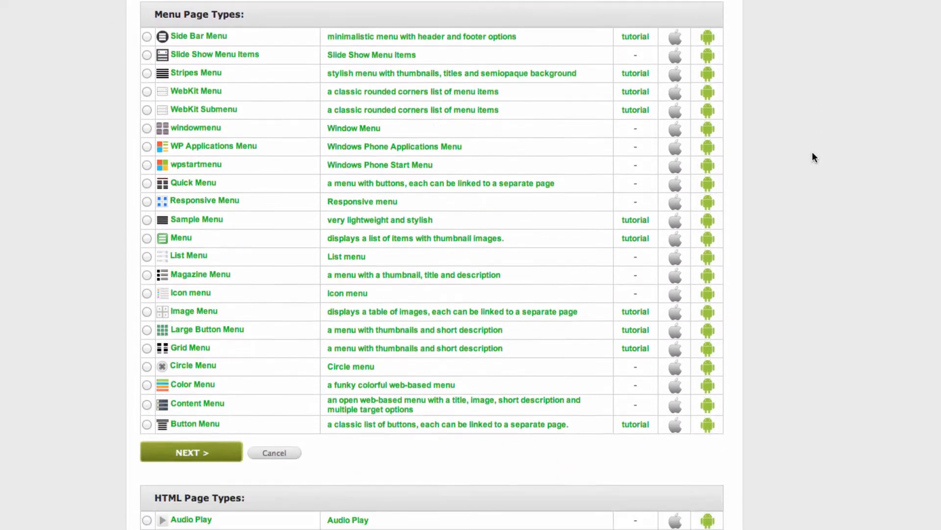
scroll("down", 3)
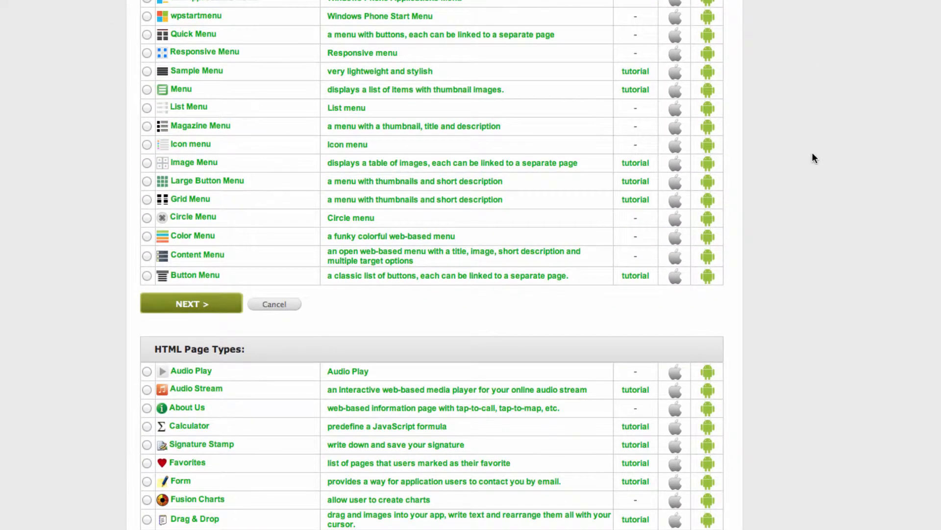
scroll("down", 3)
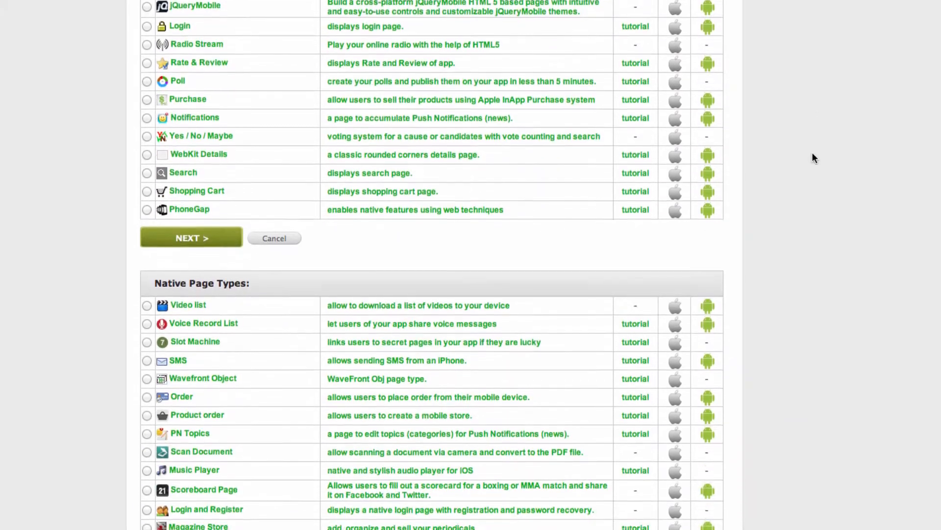
scroll("down", 3)
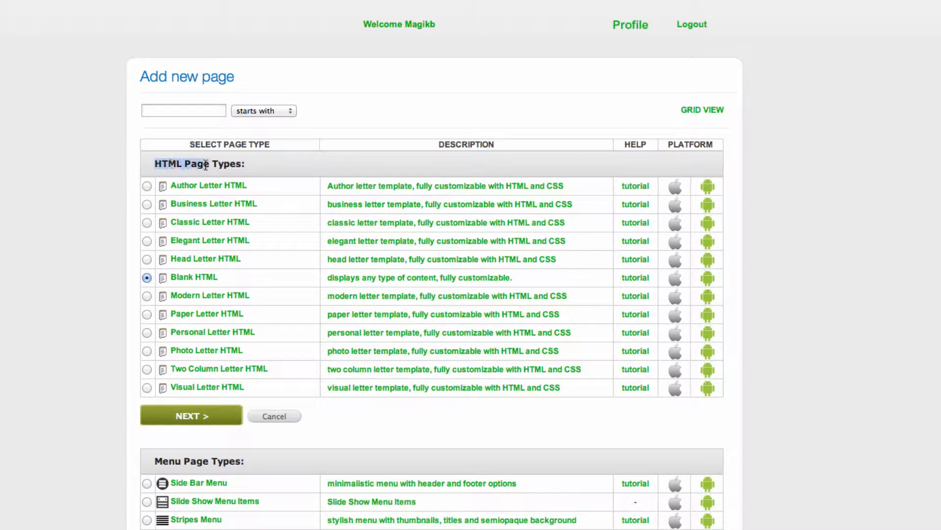
scroll("down", 3)
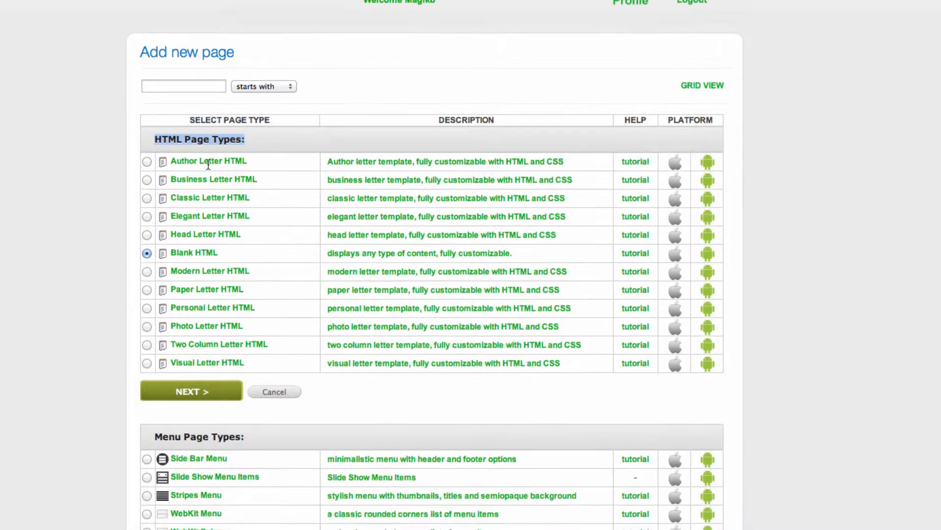
scroll("down", 3)
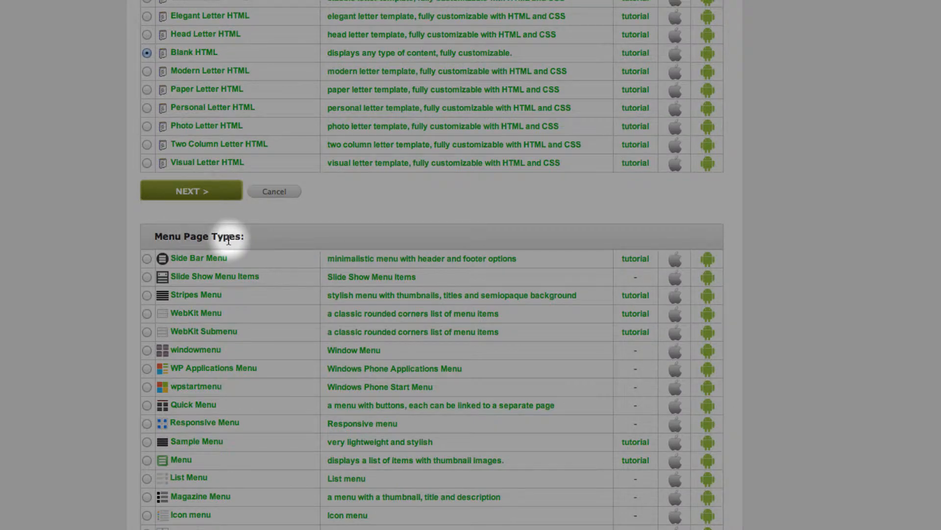
scroll("down", 3)
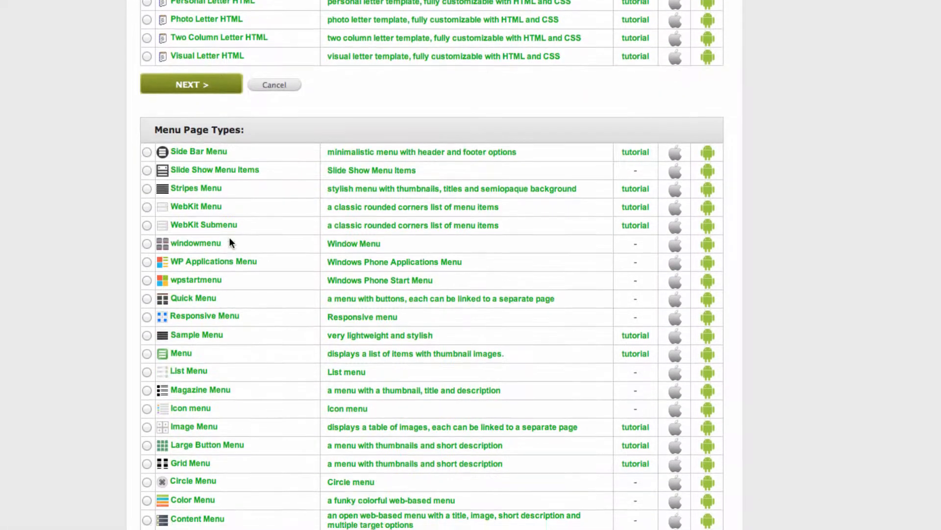
scroll("down", 3)
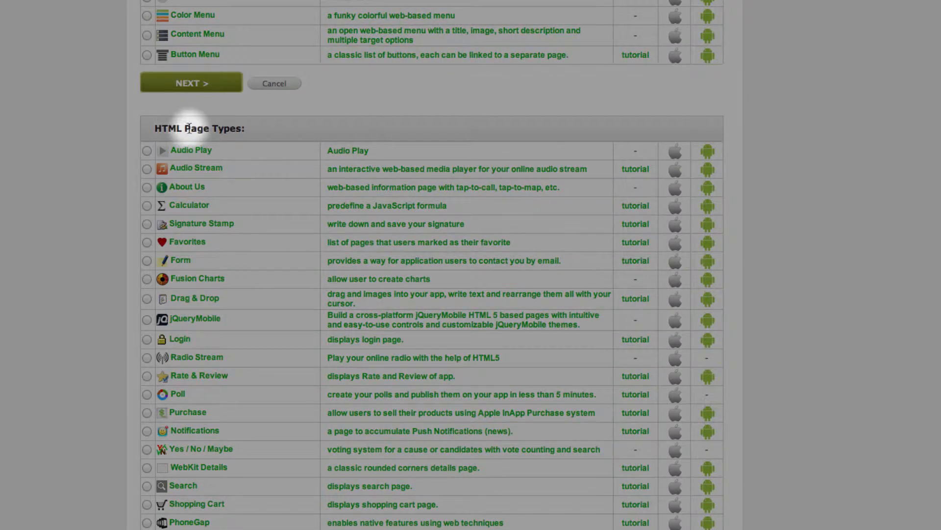
scroll("down", 3)
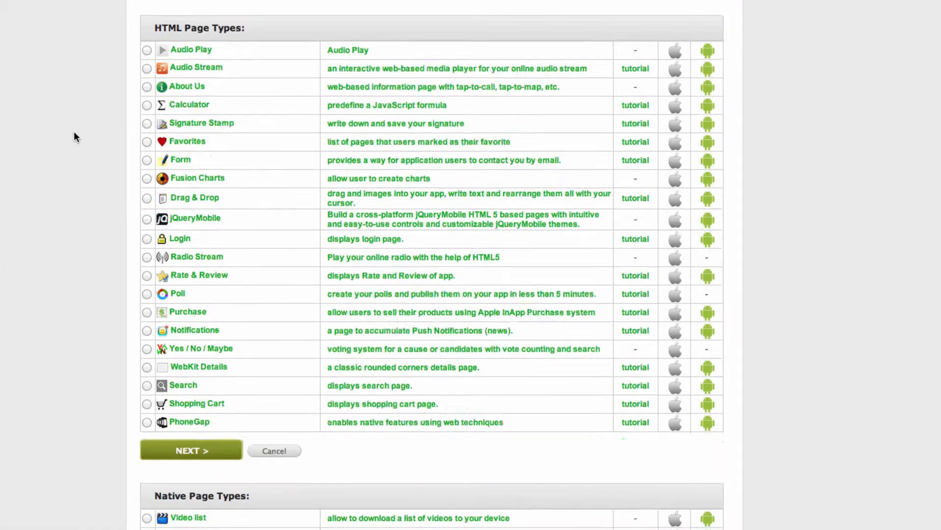
scroll("down", 3)
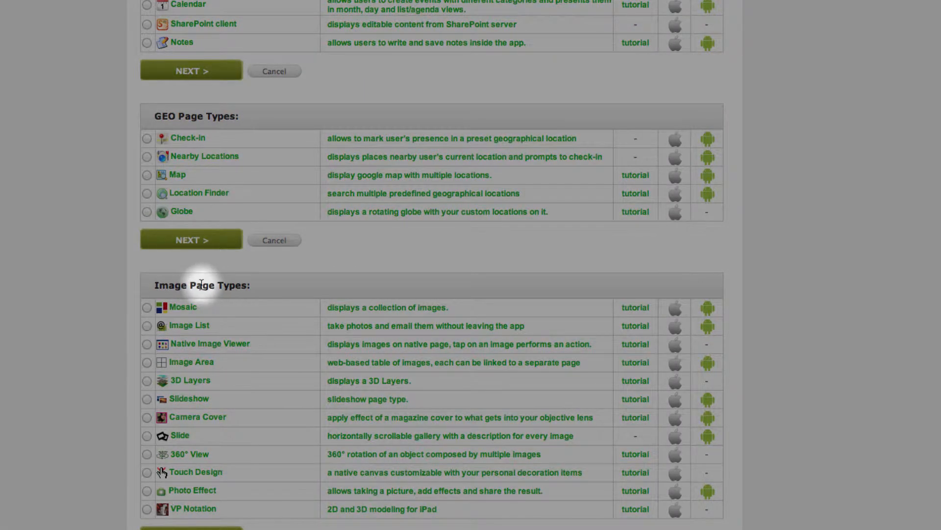
mouse_move(118, 276)
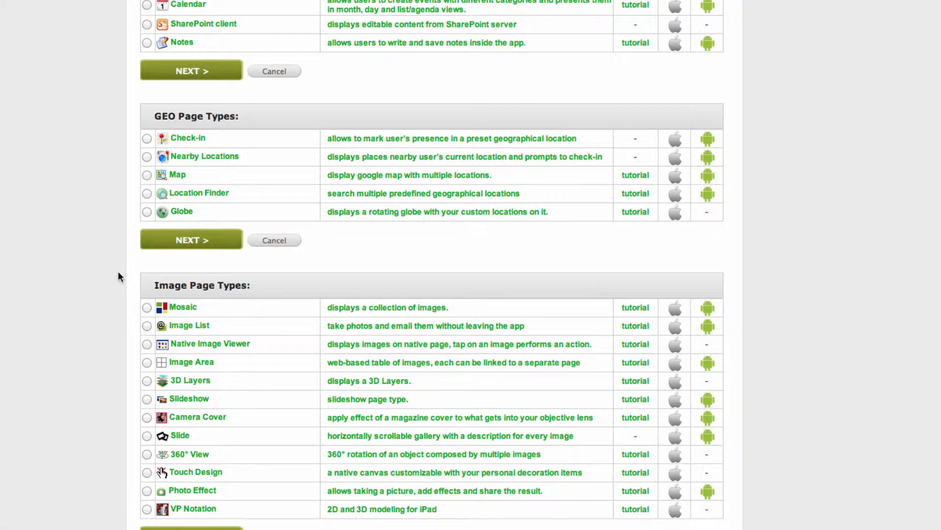
scroll("down", 3)
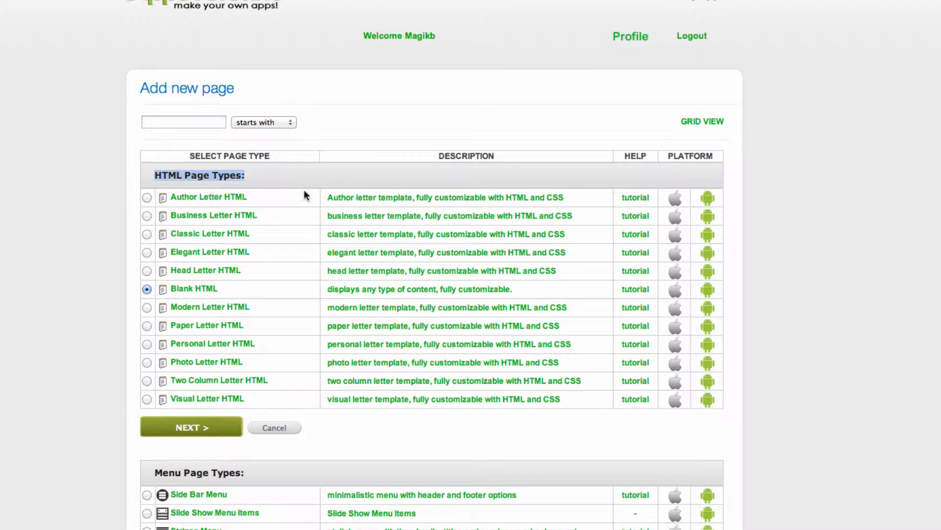
mouse_move(602, 113)
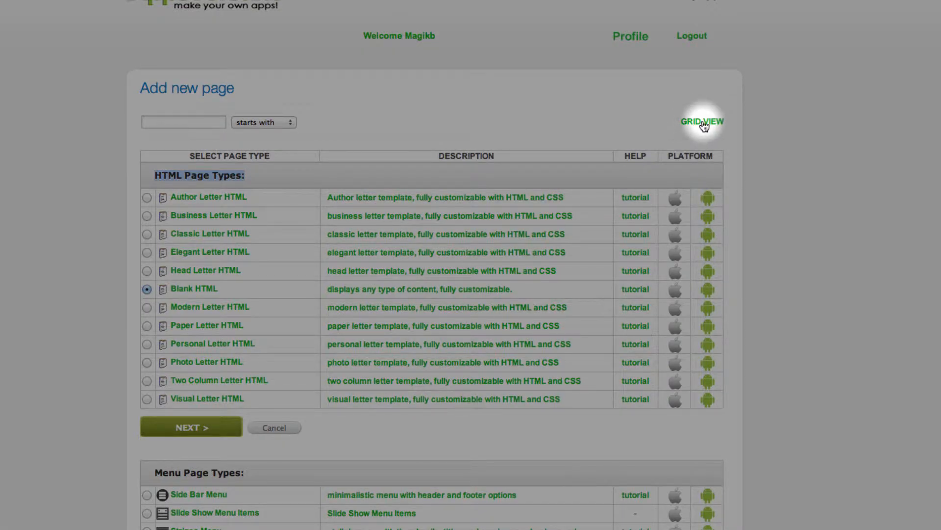
Step: Show page types as preview thumbnails and scroll down to the Form type
left_click(701, 120)
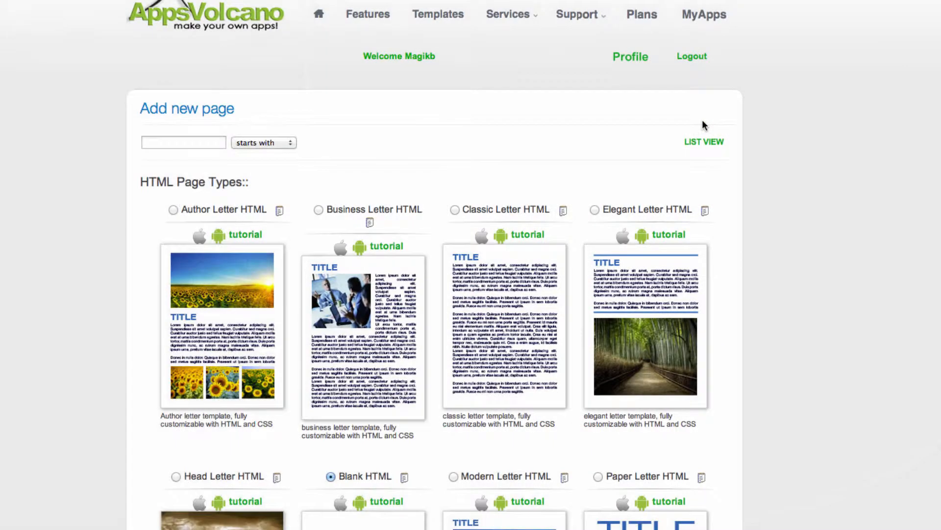
scroll("down", 3)
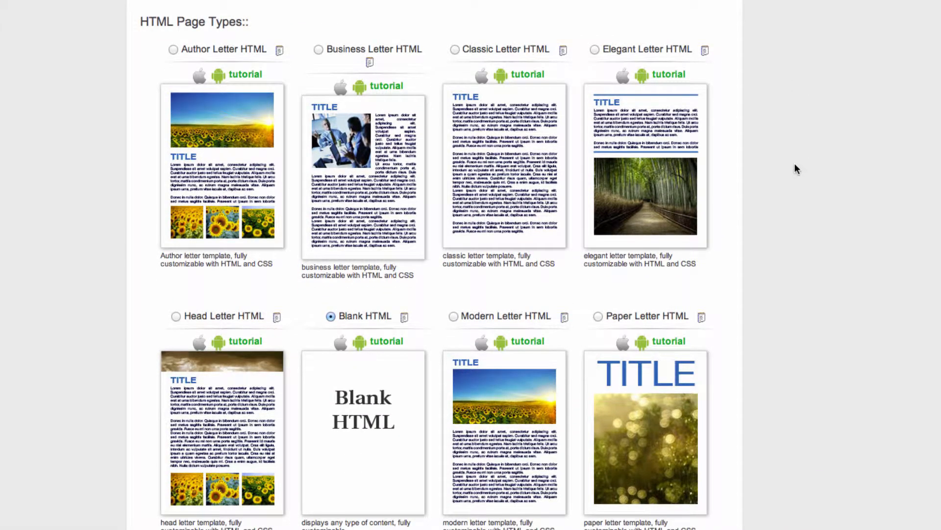
scroll("down", 3)
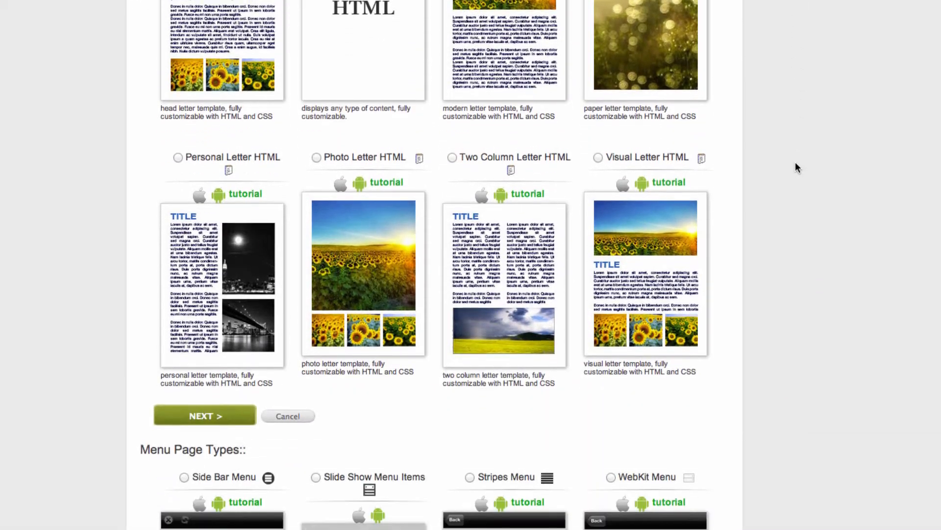
scroll("down", 3)
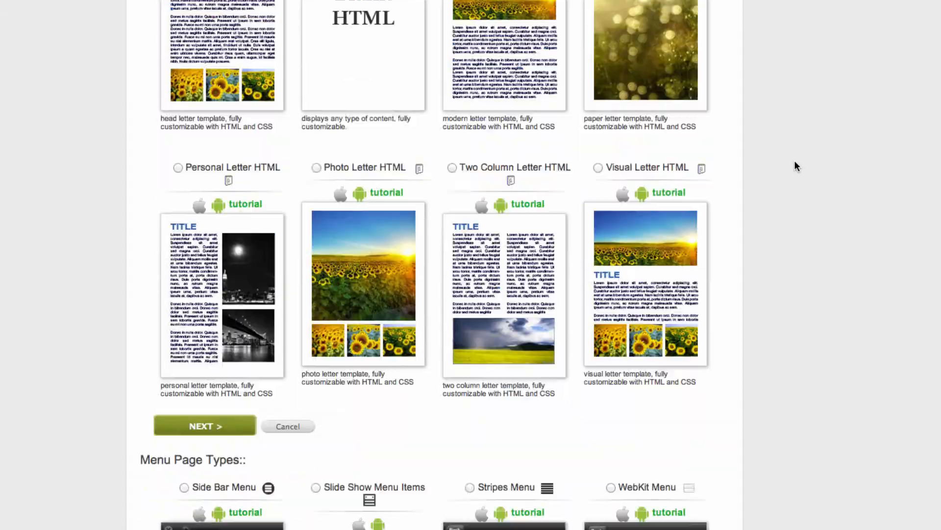
scroll("down", 3)
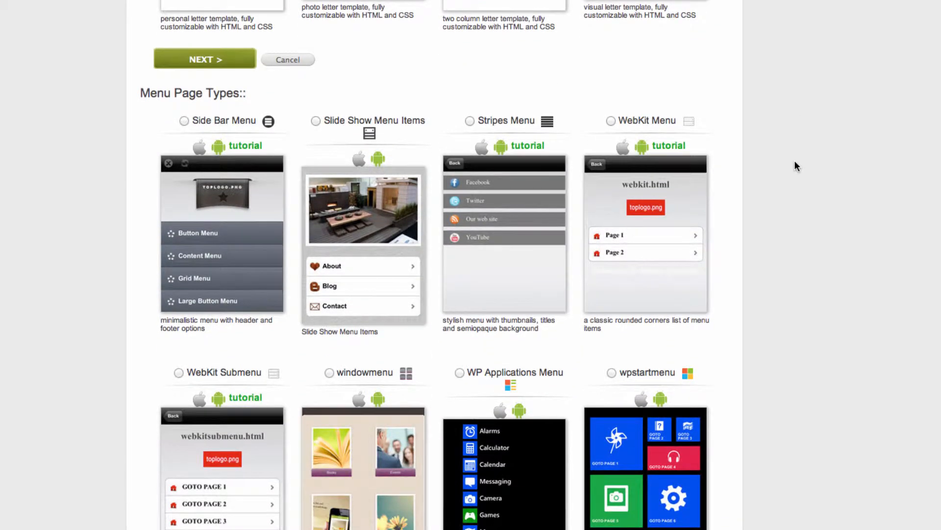
scroll("down", 3)
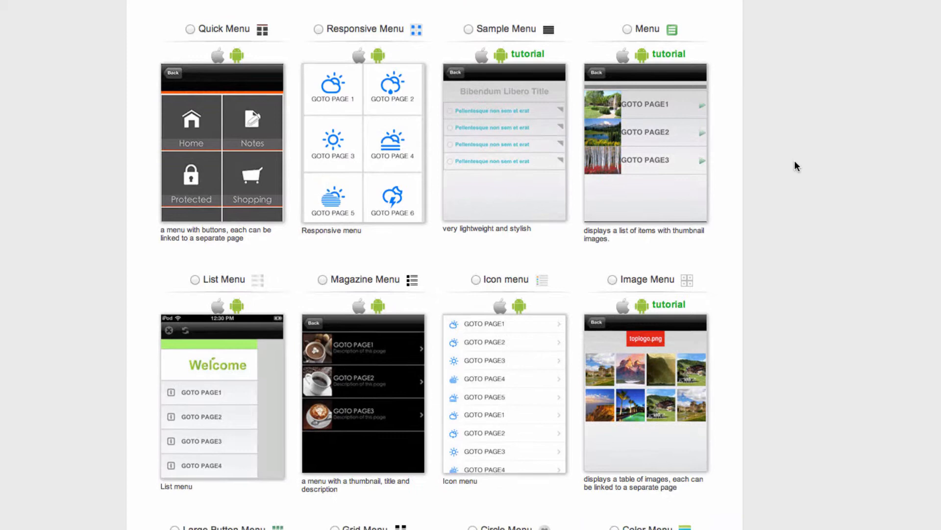
scroll("down", 3)
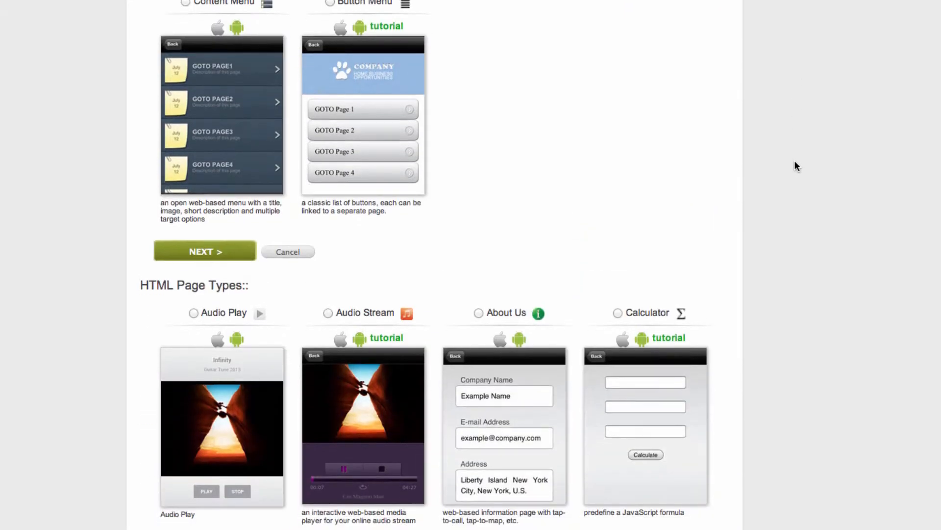
scroll("down", 3)
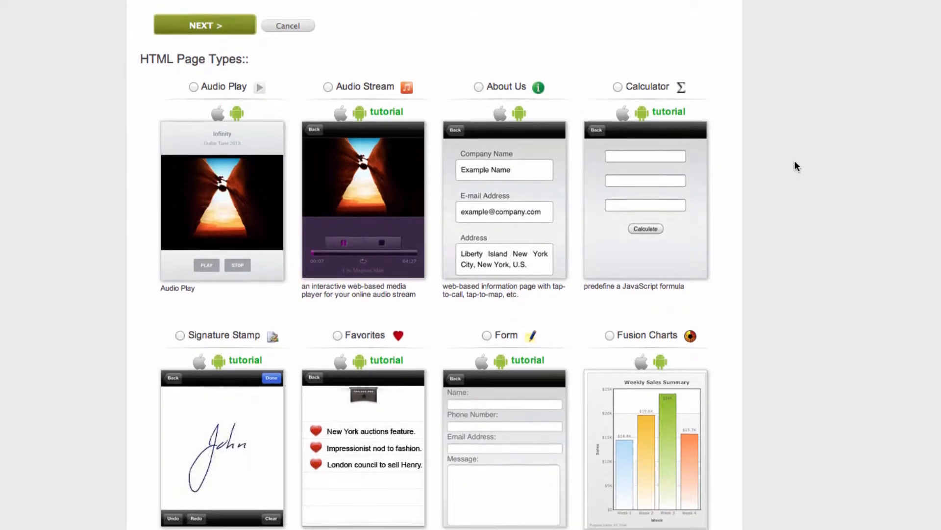
scroll("down", 3)
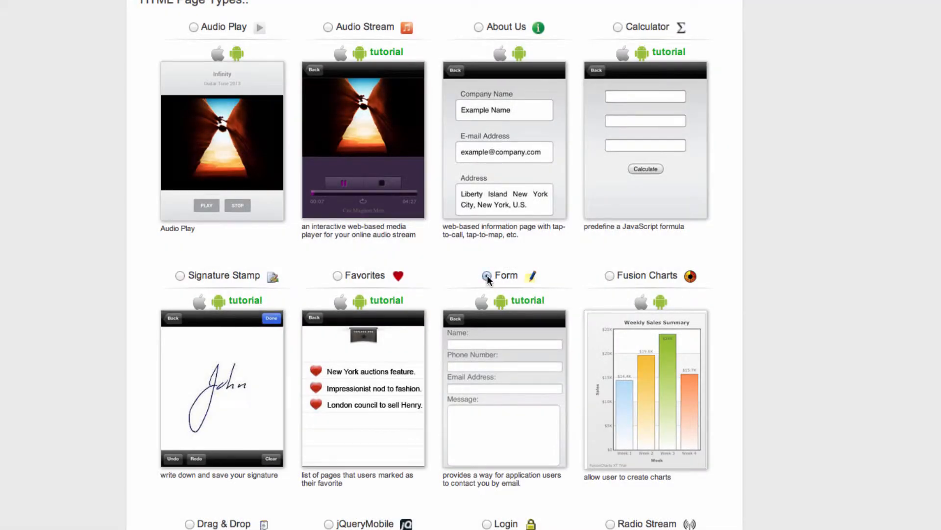
scroll("down", 3)
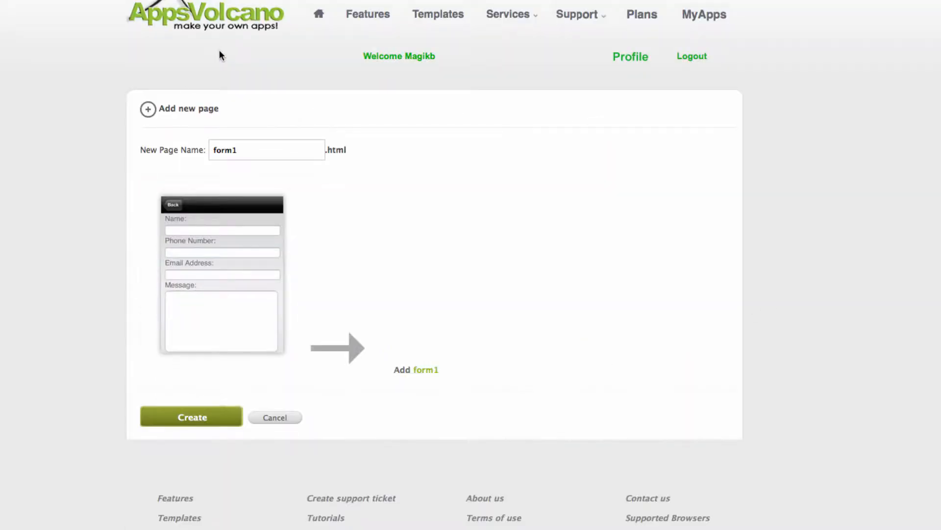
Step: Name the new Form page contact_us and create it
type("contact_")
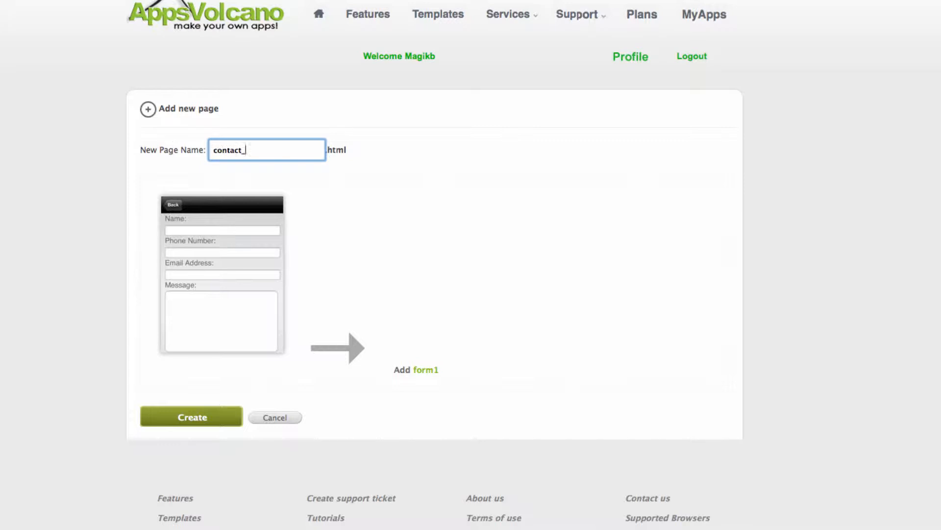
type("us")
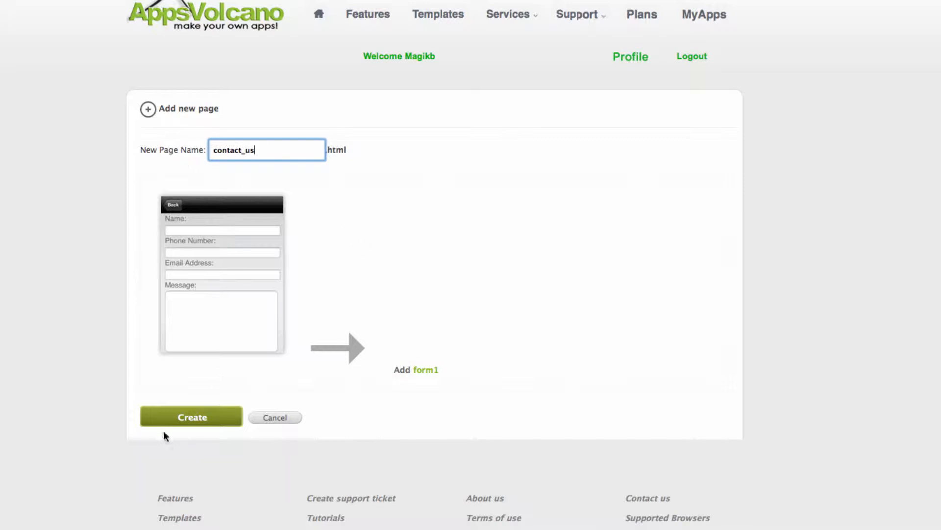
left_click(192, 416)
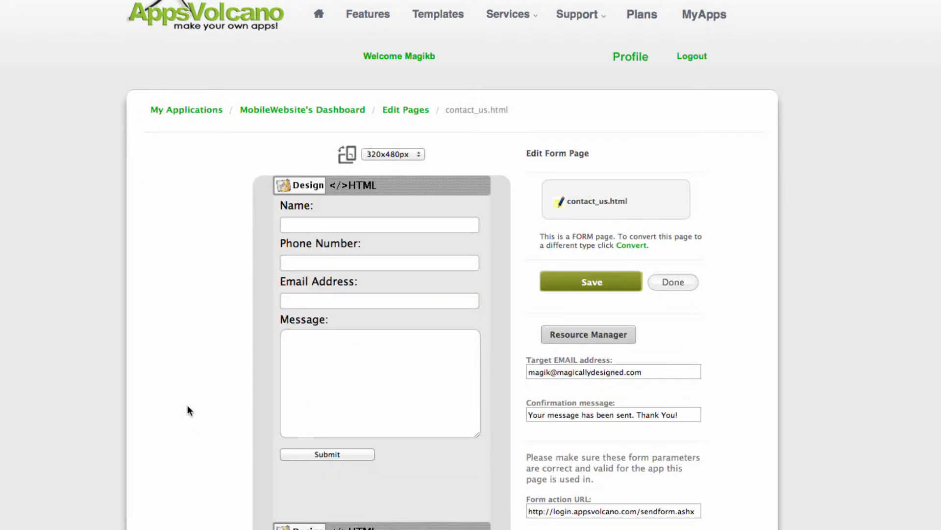
scroll("down", 3)
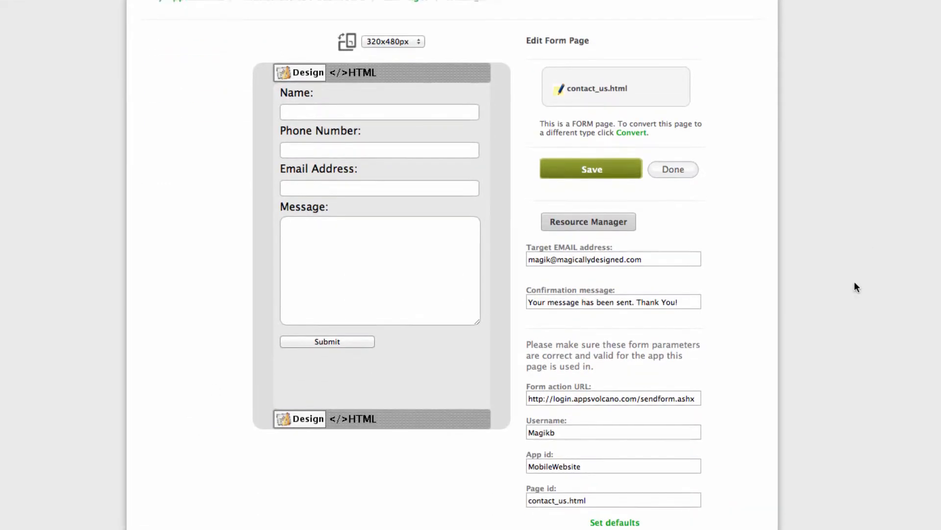
triple_click(612, 259)
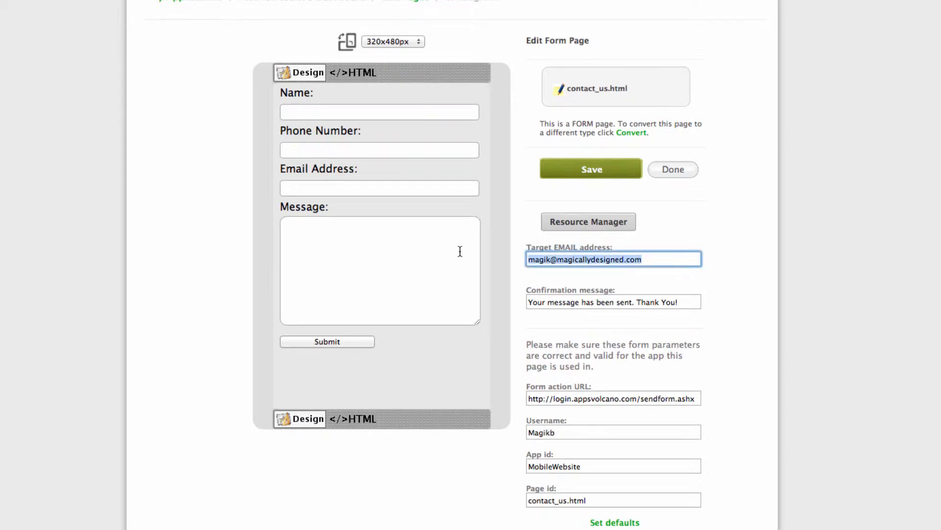
key("Delete")
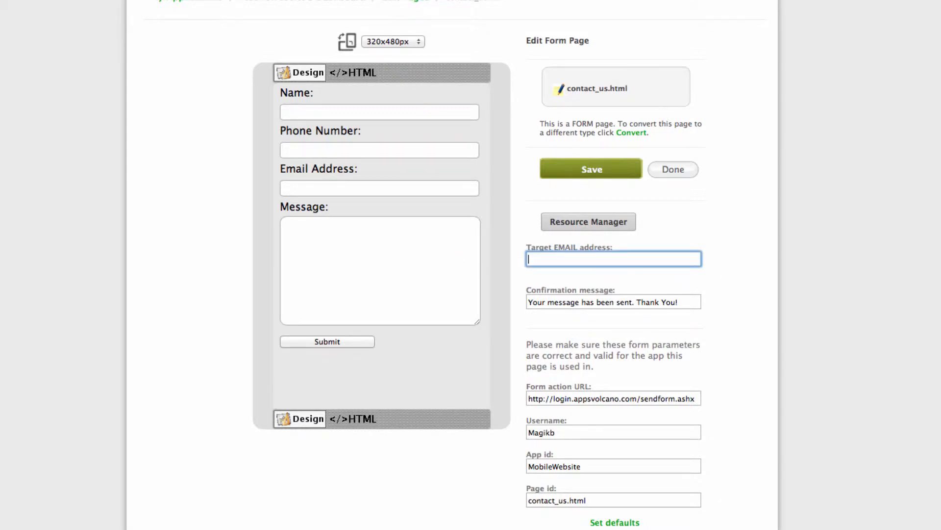
type("your")
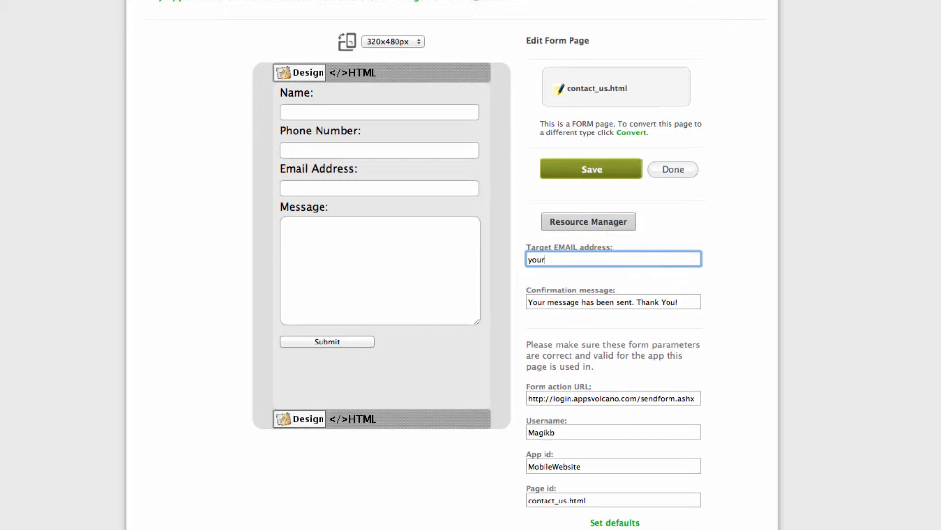
type("@")
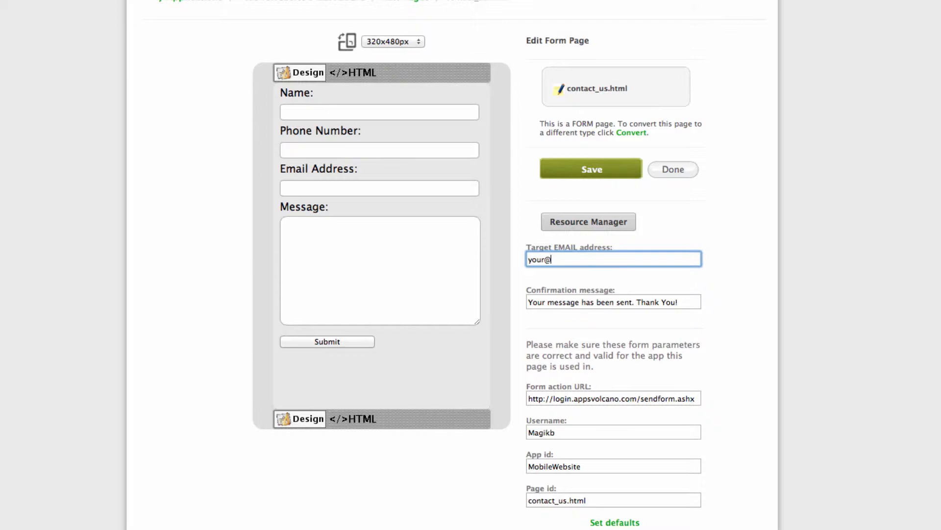
type("wp.com")
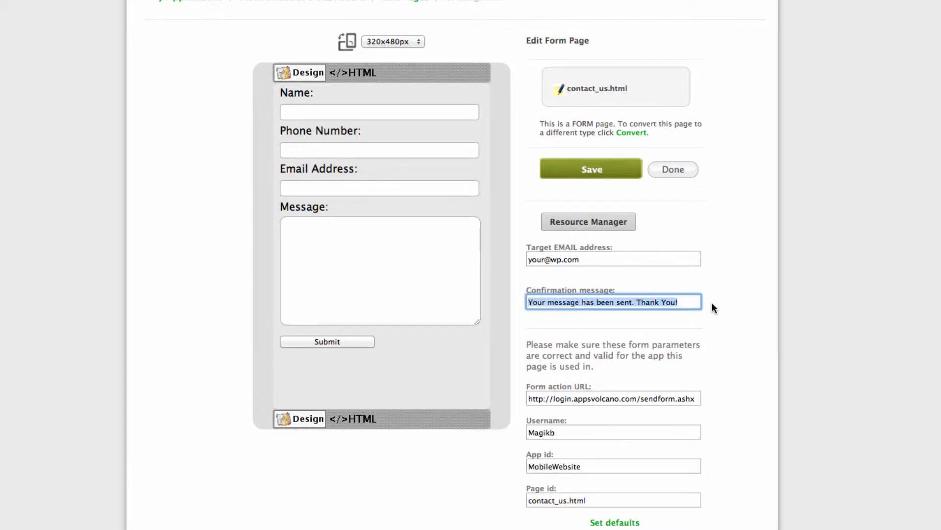
scroll("down", 3)
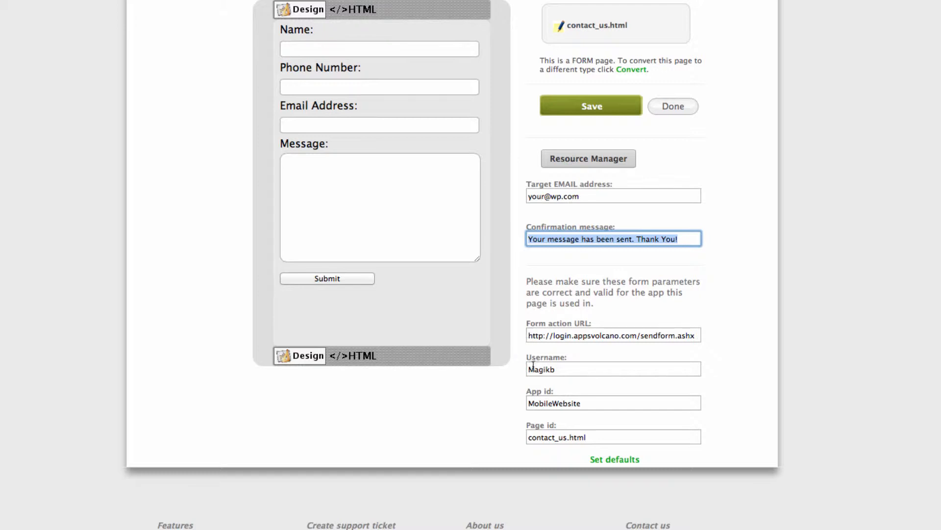
left_click(613, 369)
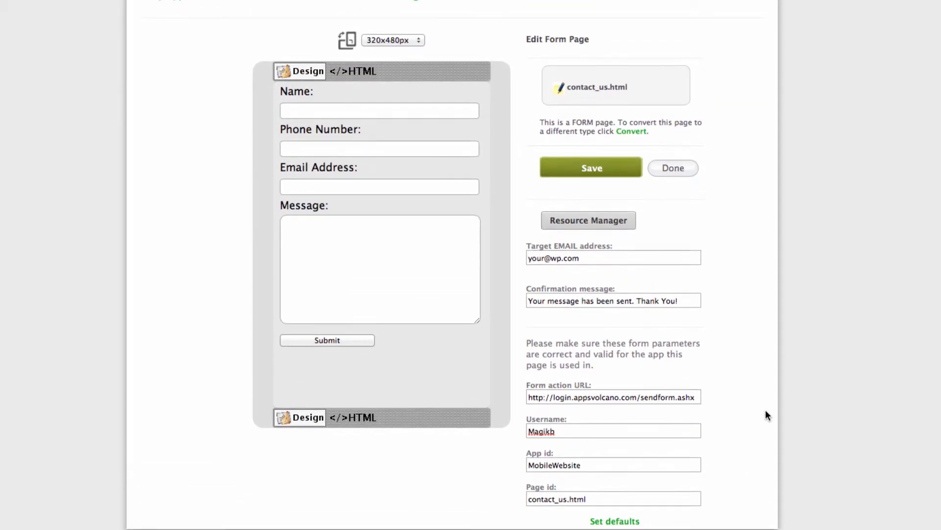
scroll("down", 3)
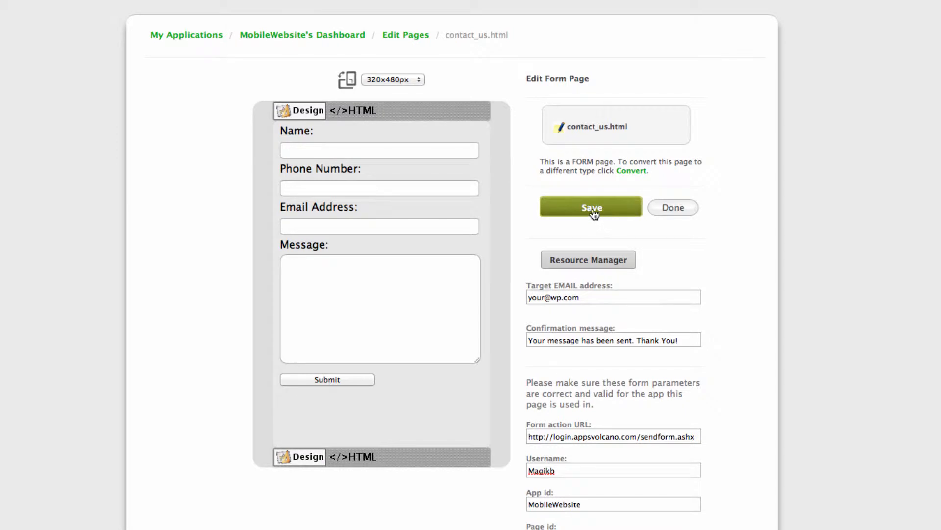
Step: Save the contact_us.html form settings and go back to Edit Pages
left_click(591, 207)
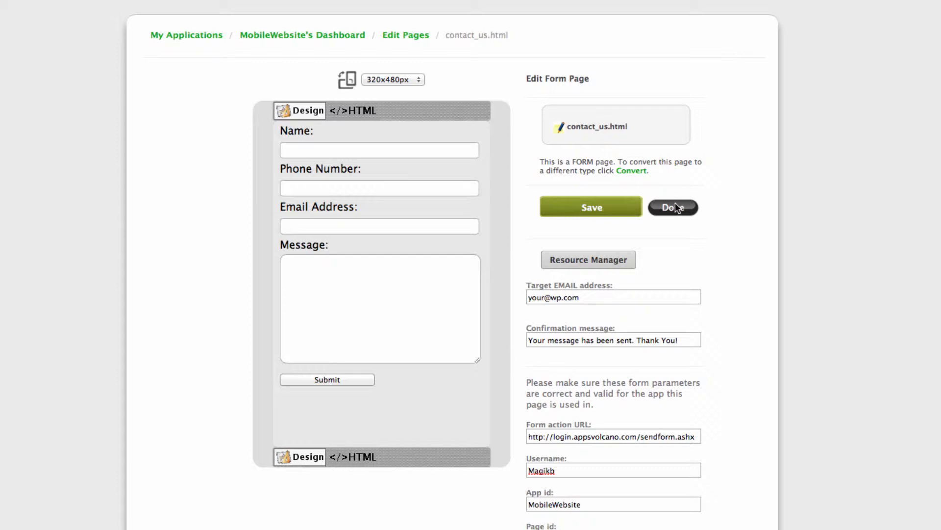
left_click(672, 207)
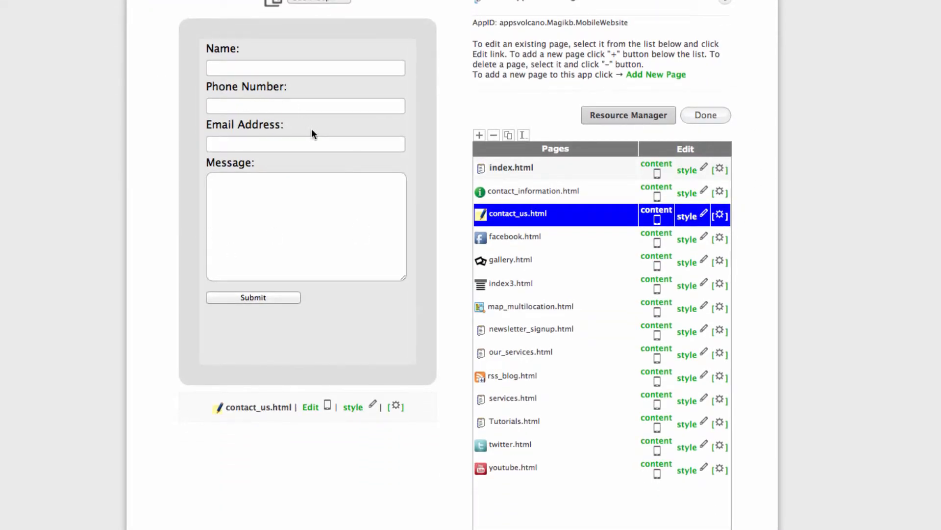
mouse_move(575, 227)
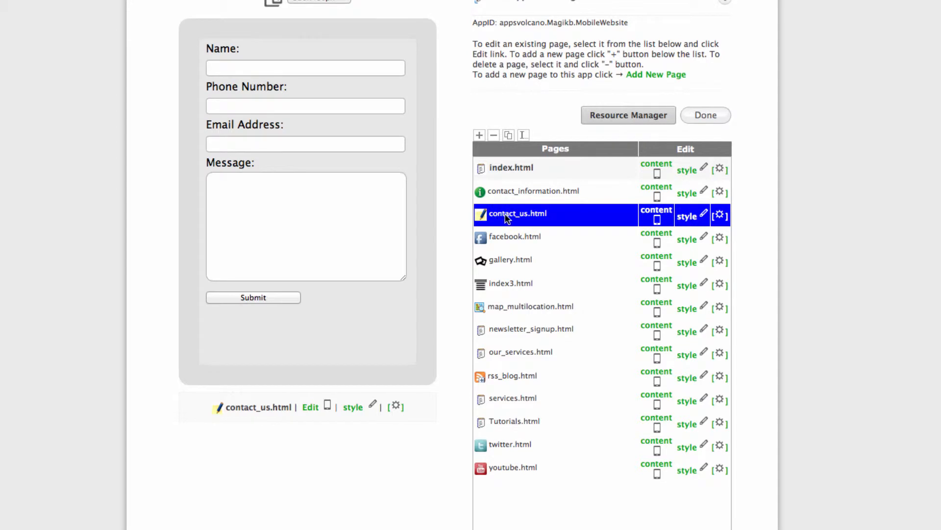
Step: Open Design Page Style for contact_us.html and scroll through its empty properties
left_click(686, 214)
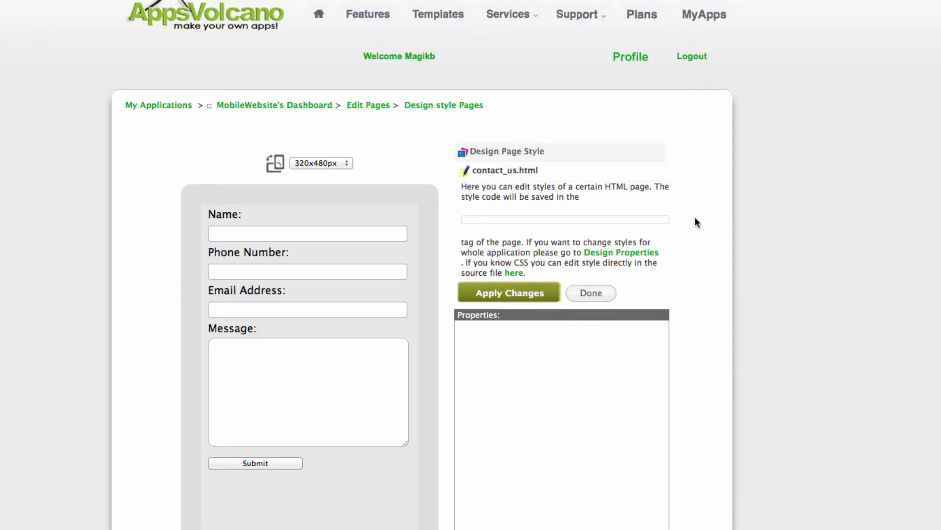
scroll("down", 3)
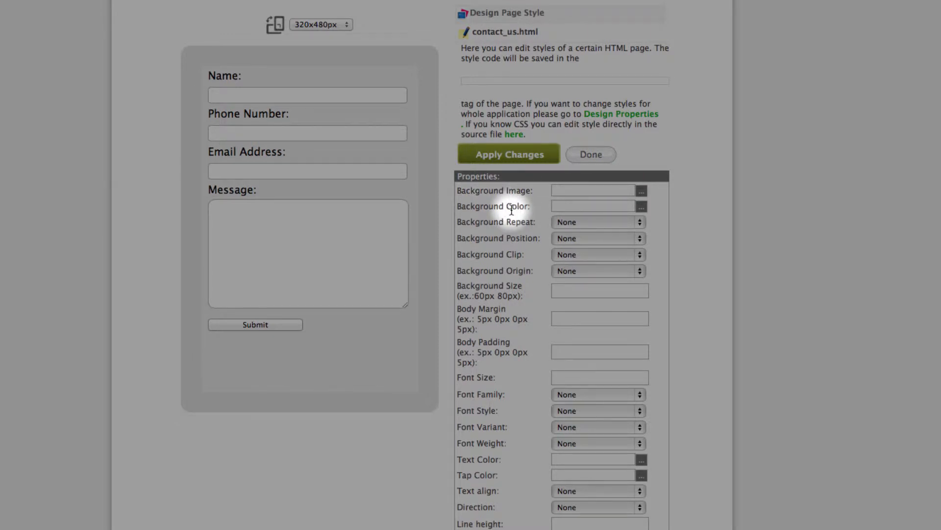
scroll("down", 3)
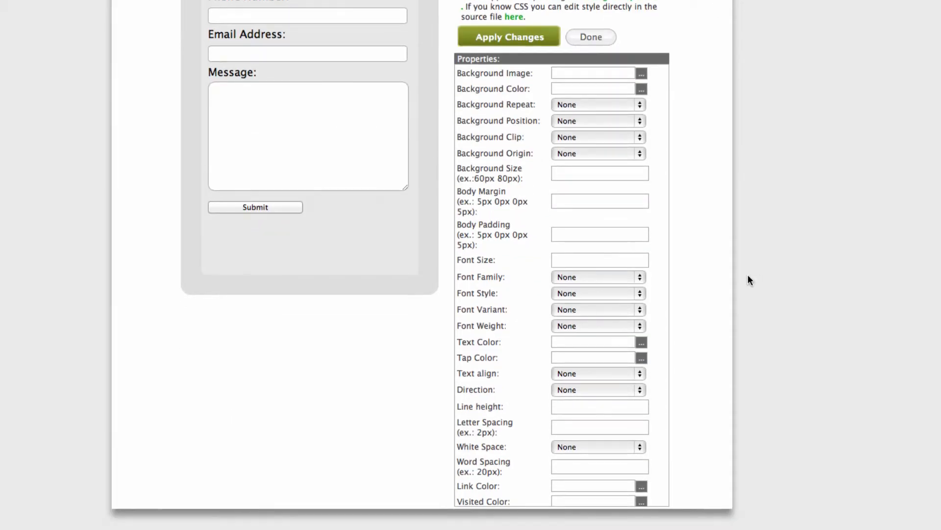
mouse_move(457, 265)
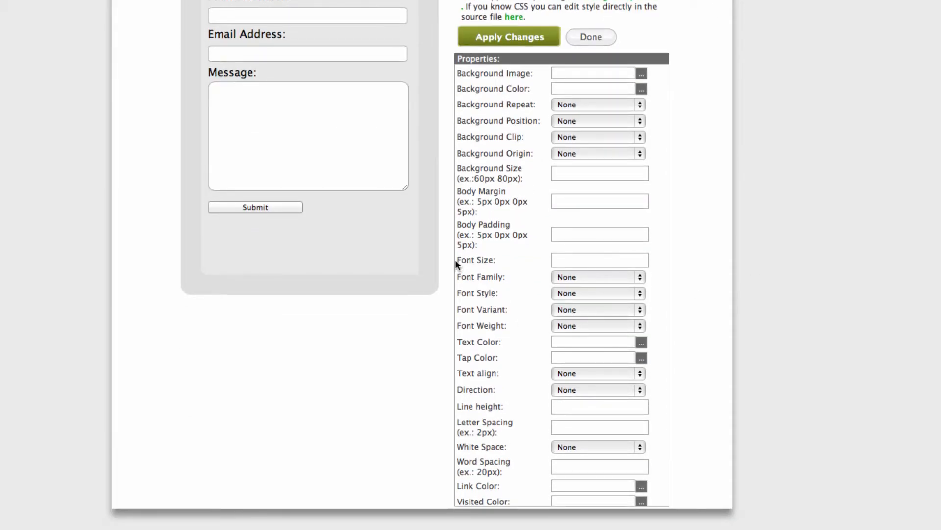
scroll("down", 3)
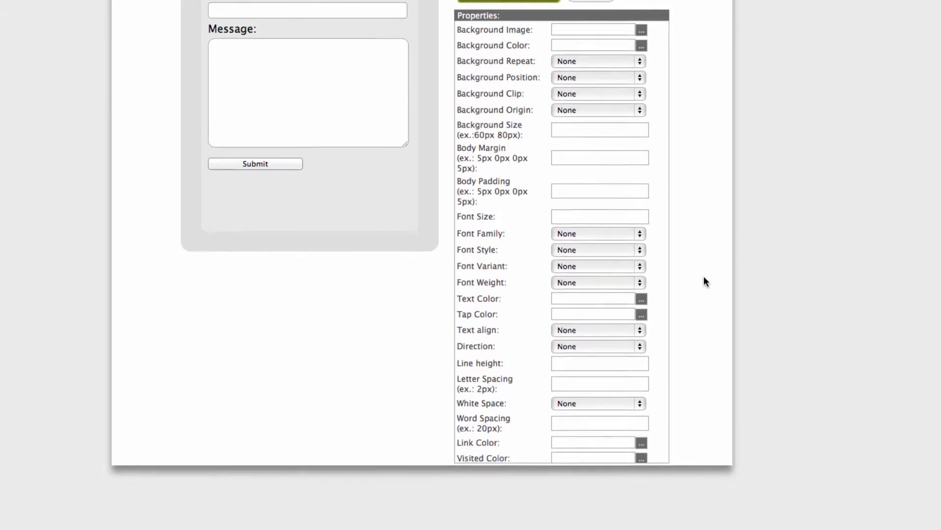
scroll("down", 3)
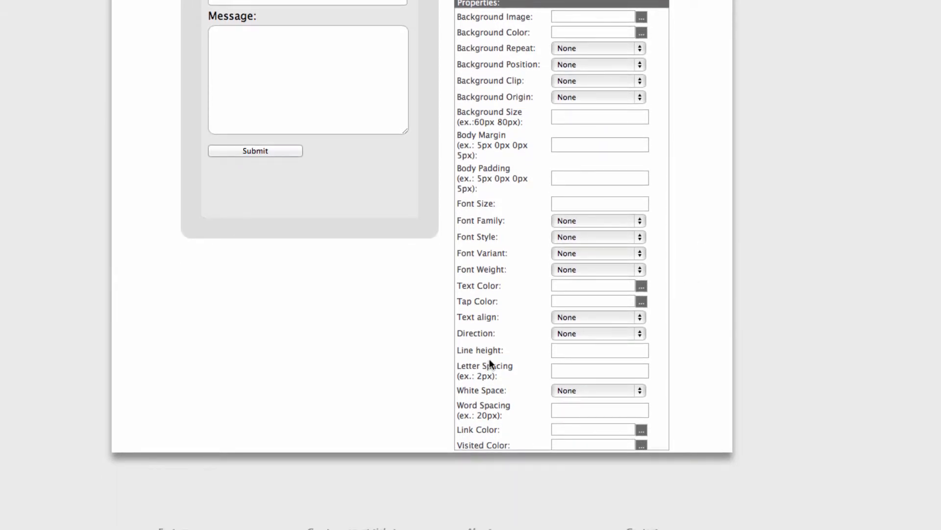
scroll("down", 3)
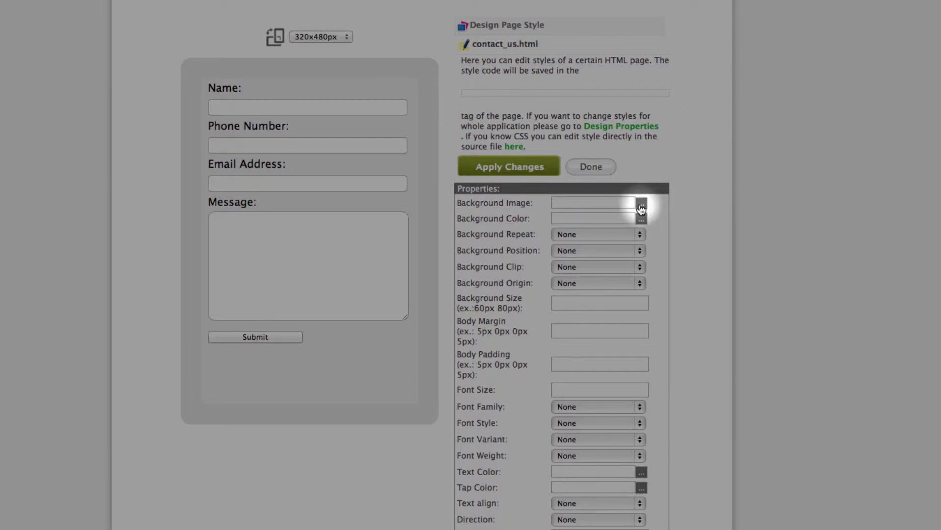
Step: Choose the beige paper texture bgcorck.png from gallery page 4 as background image
left_click(641, 203)
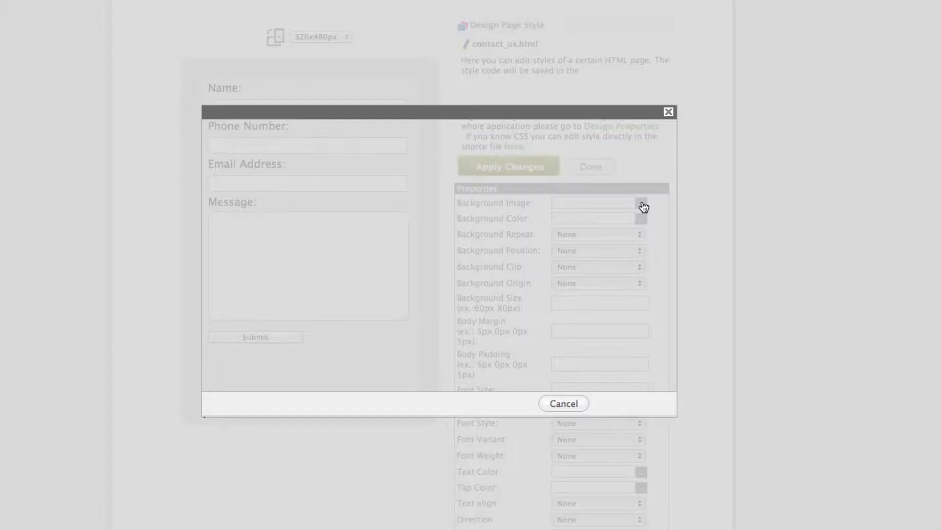
left_click(641, 206)
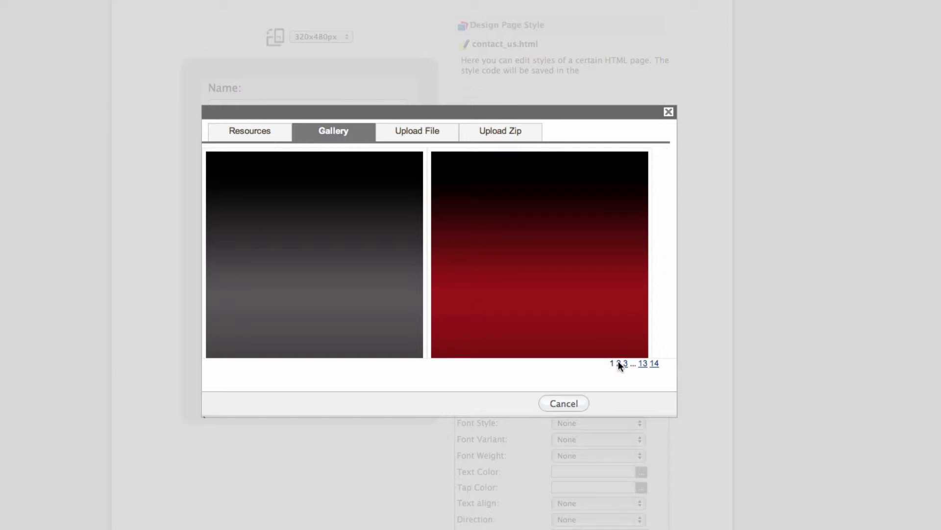
left_click(619, 363)
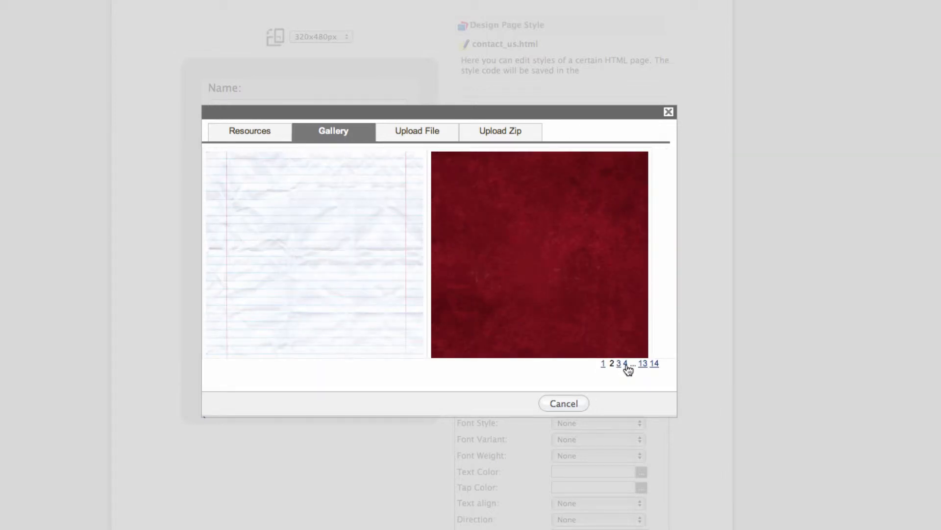
left_click(626, 363)
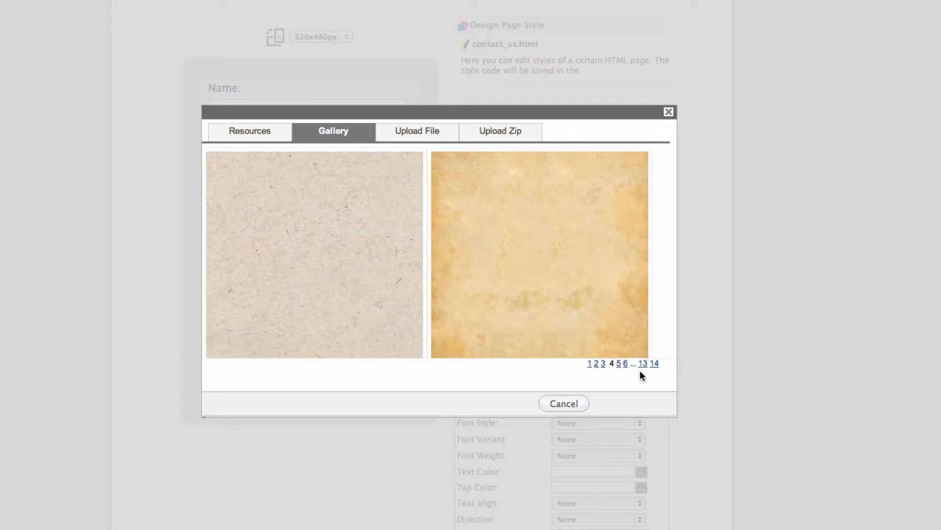
left_click(313, 253)
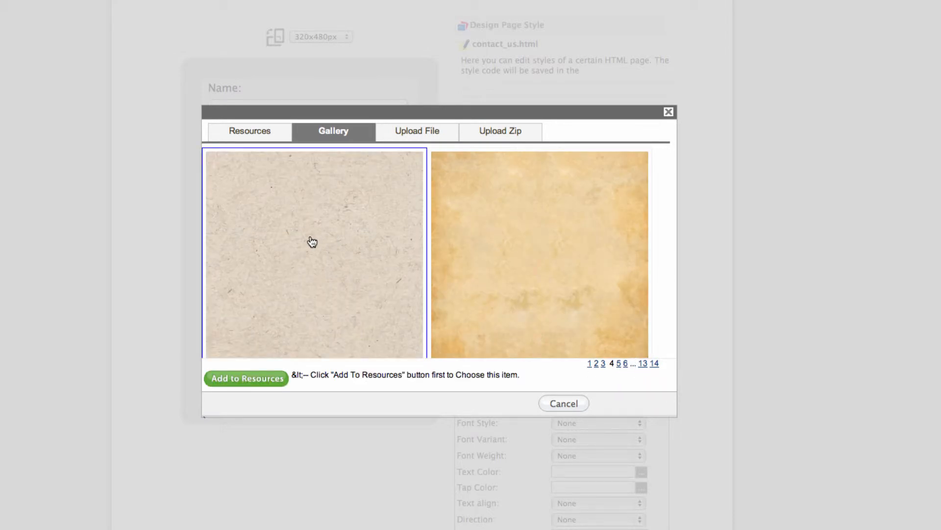
mouse_move(245, 382)
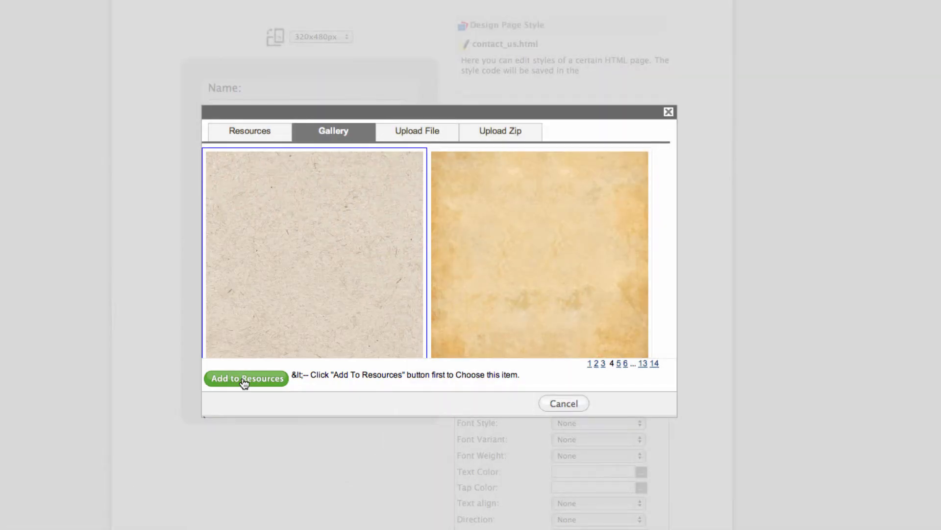
left_click(249, 131)
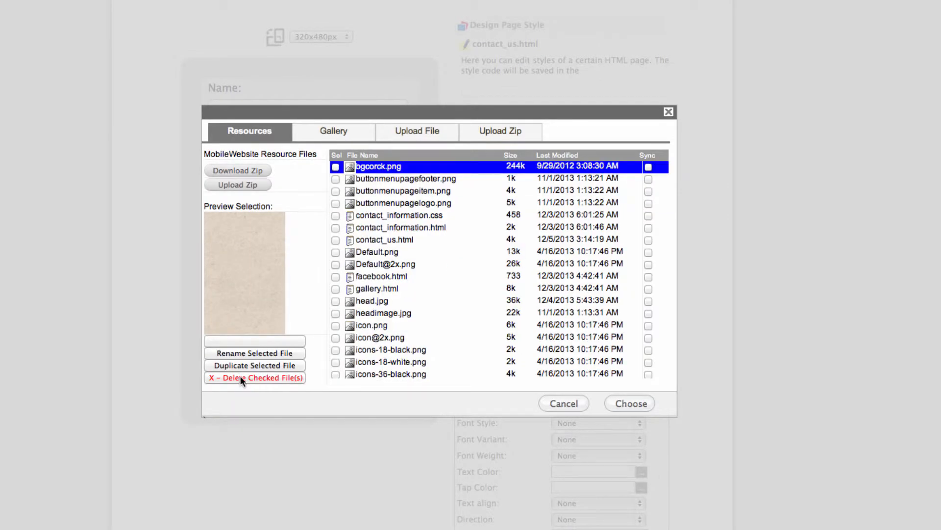
left_click(629, 403)
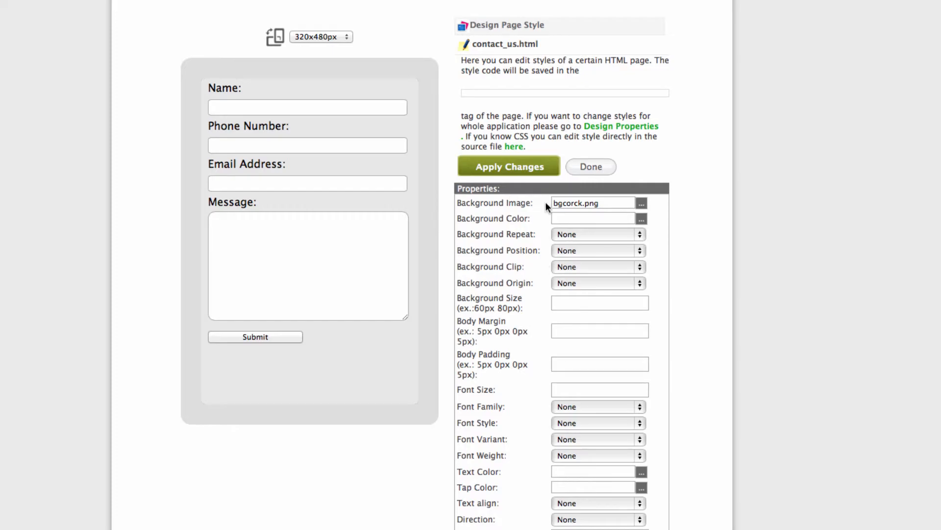
Step: Apply the style change so the preview shows the paper texture background
left_click(593, 202)
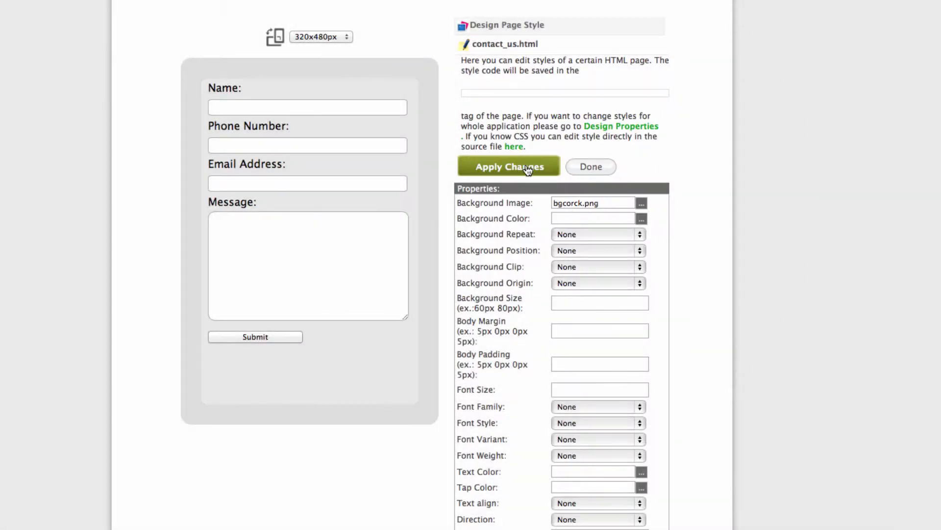
left_click(509, 167)
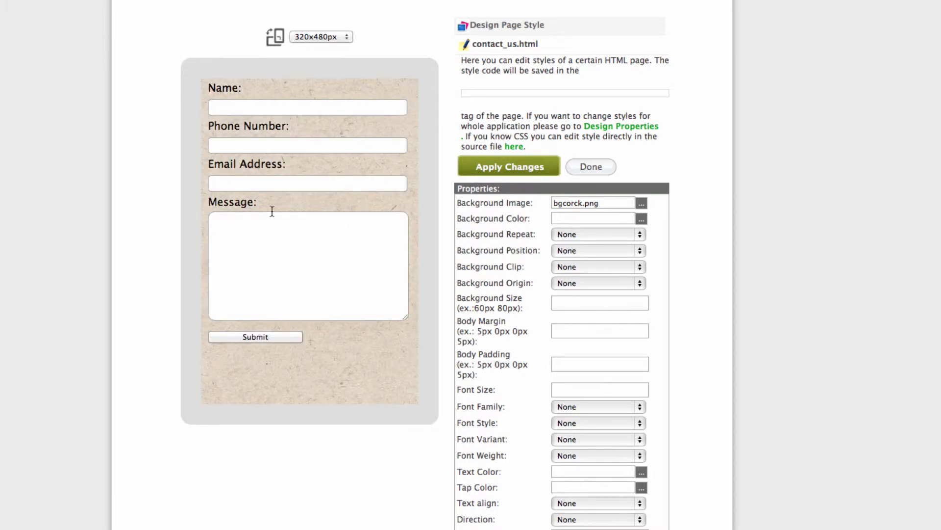
scroll("down", 3)
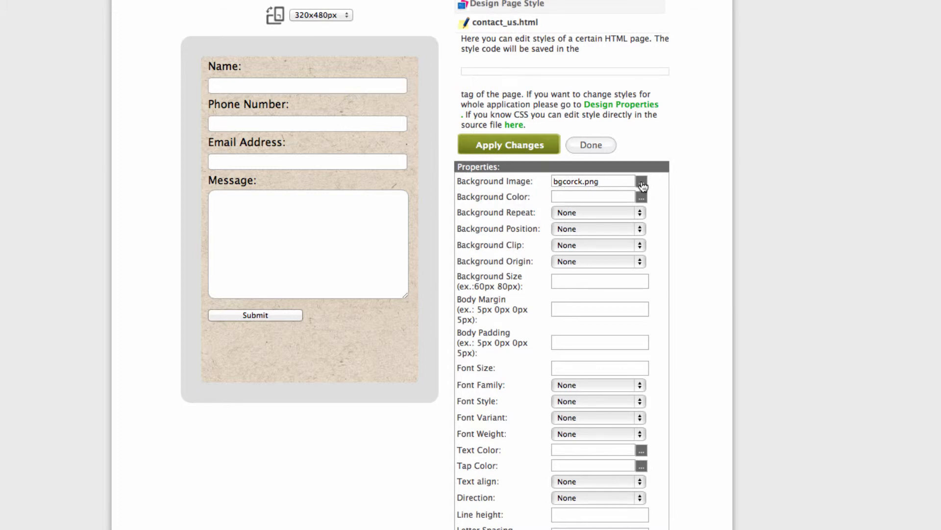
left_click(641, 185)
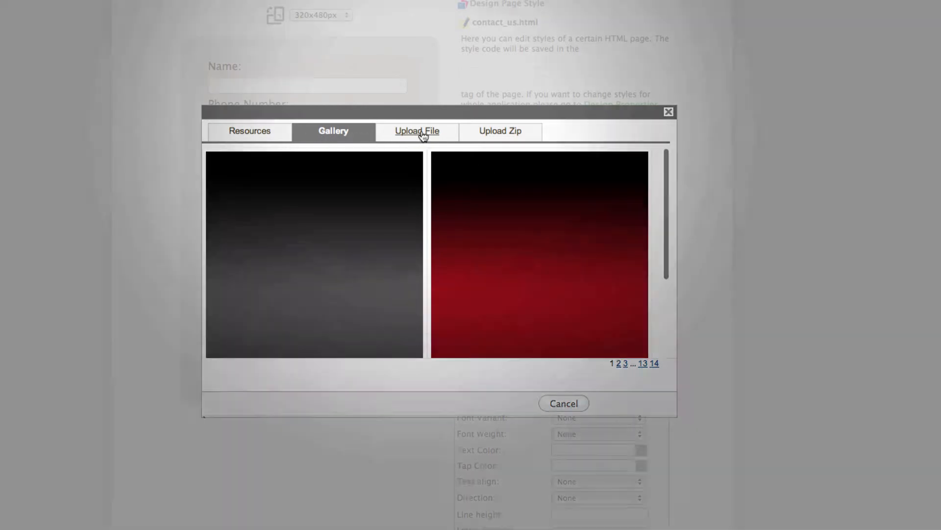
left_click(417, 131)
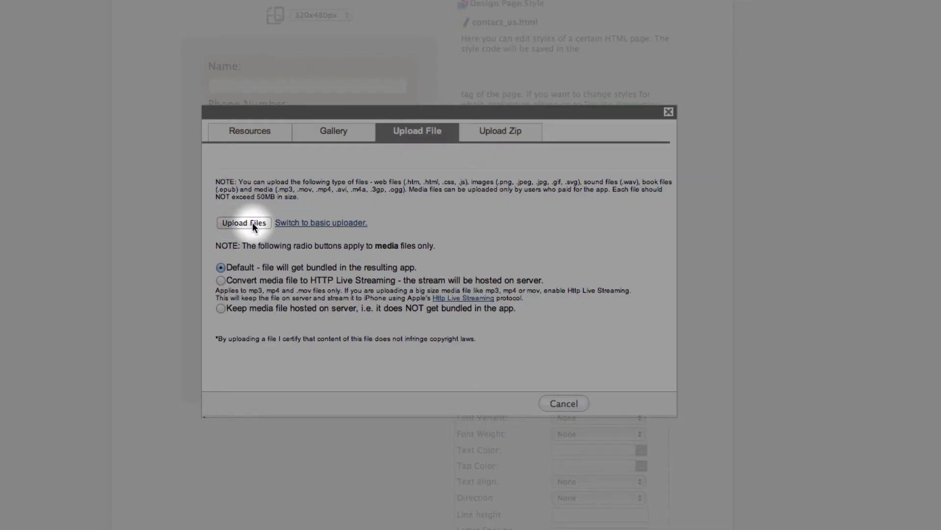
left_click(244, 222)
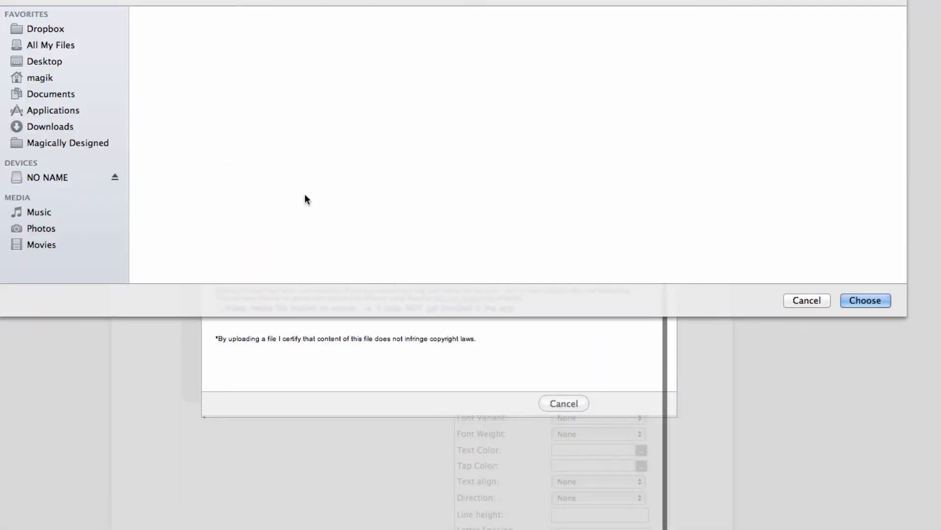
left_click(45, 61)
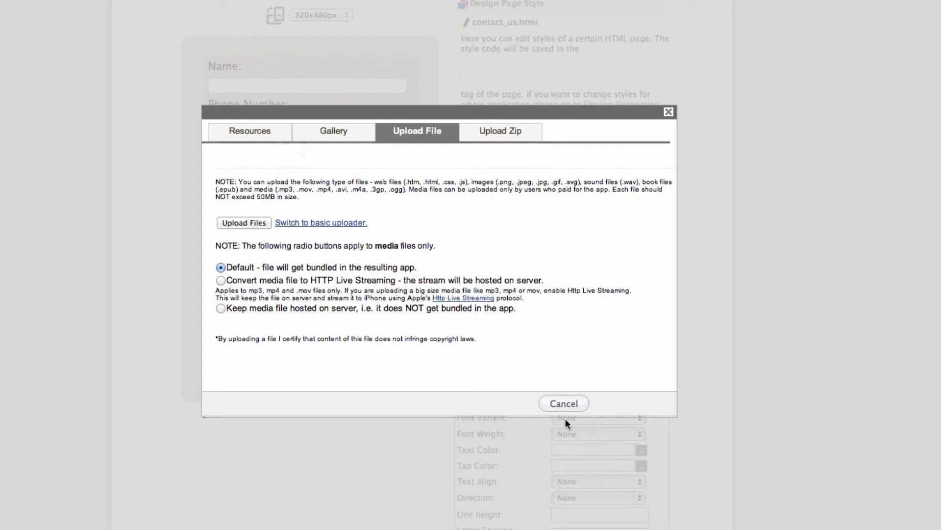
left_click(563, 403)
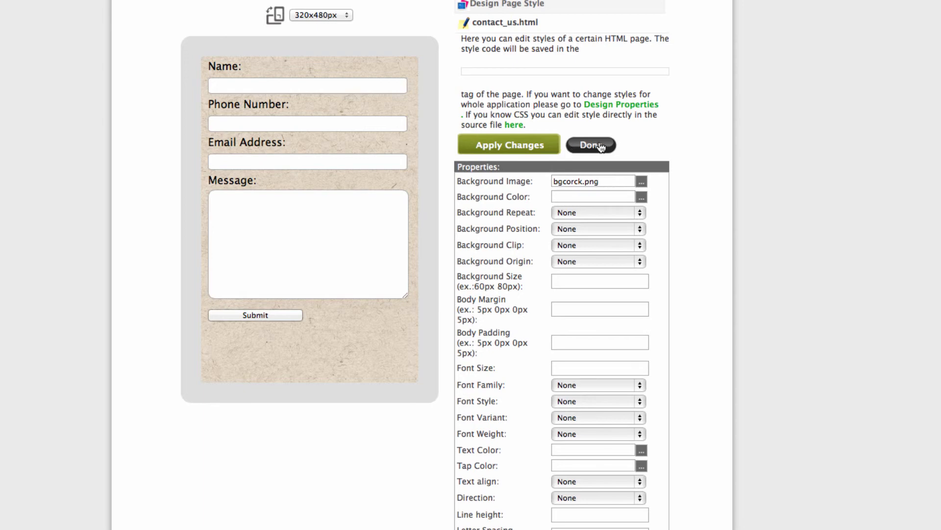
Step: Close page styling and open contact_us.html's content editor
left_click(591, 145)
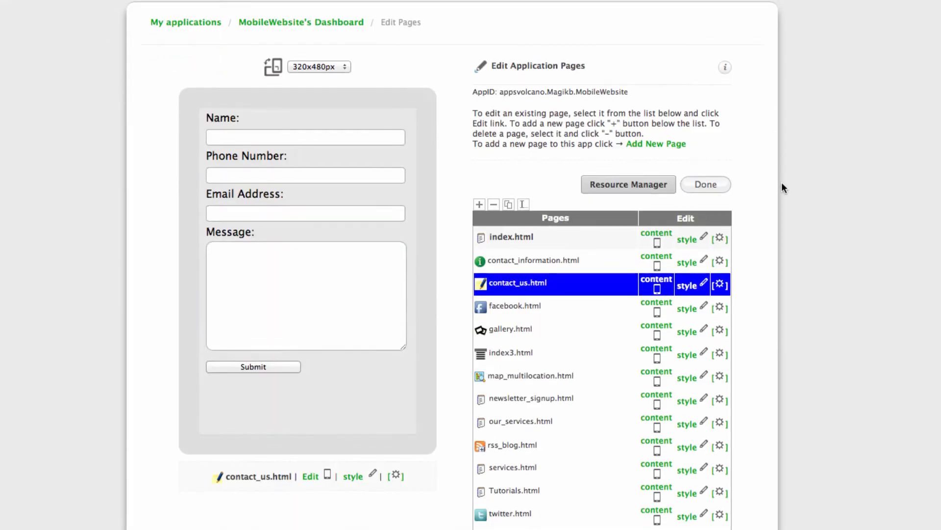
scroll("down", 3)
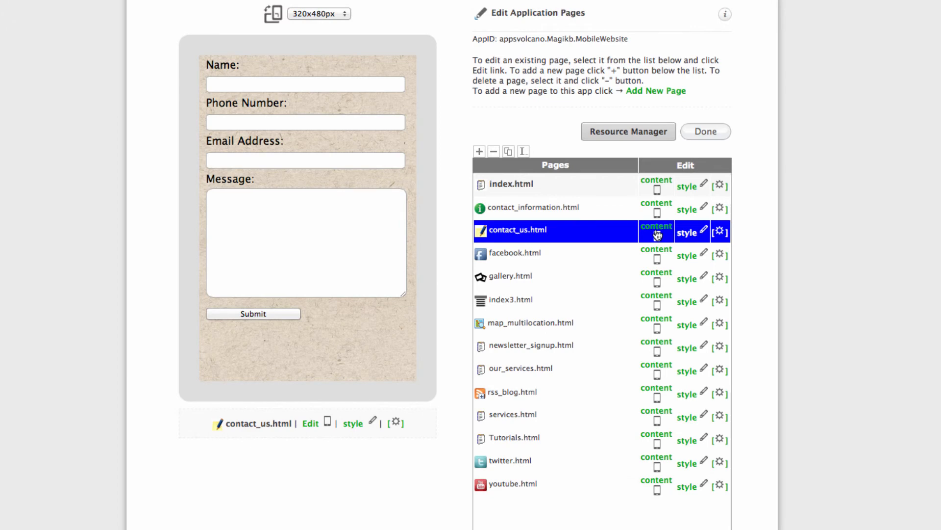
left_click(656, 227)
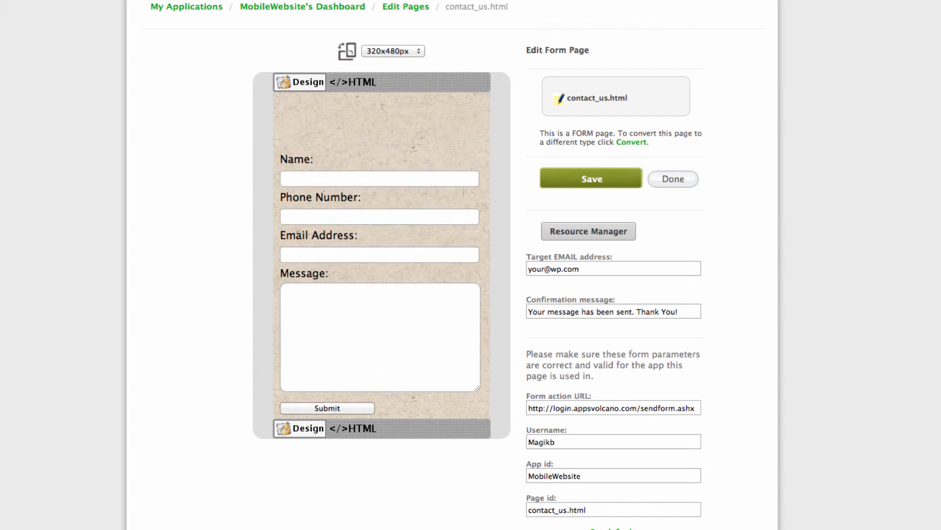
Step: Type 'If you have any question please use the form below:' above the Name field
left_click(283, 102)
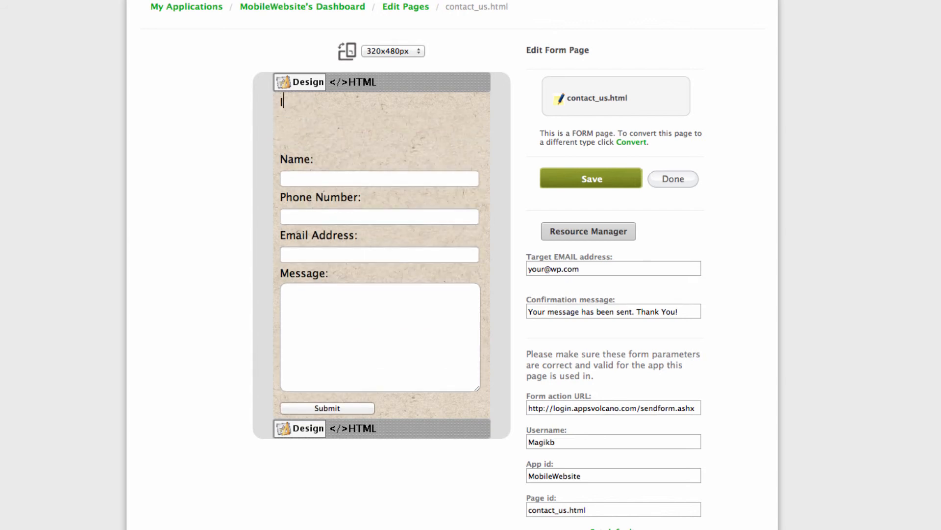
type("If you have")
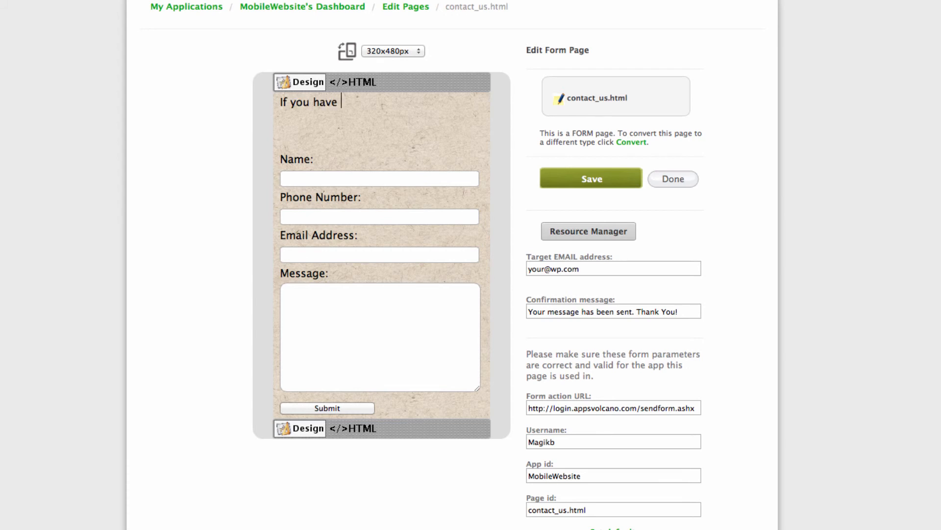
type("any que")
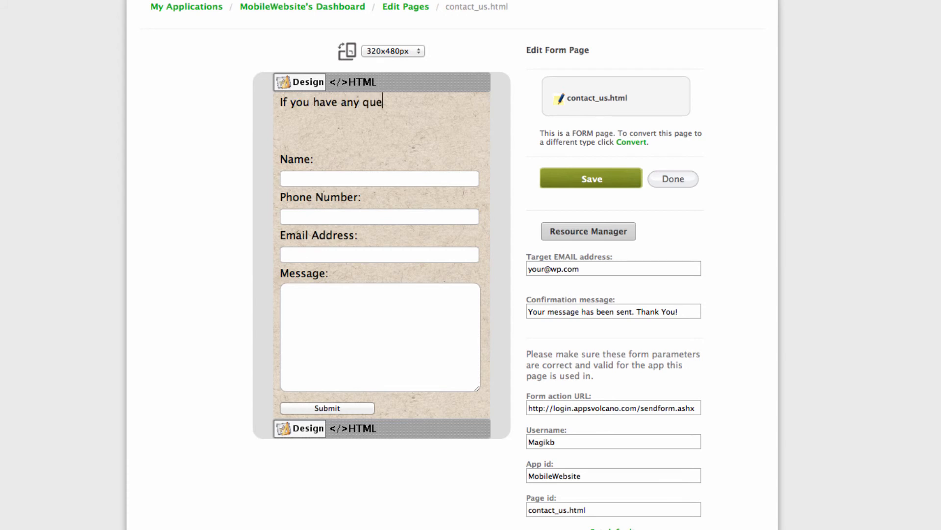
type("stion please")
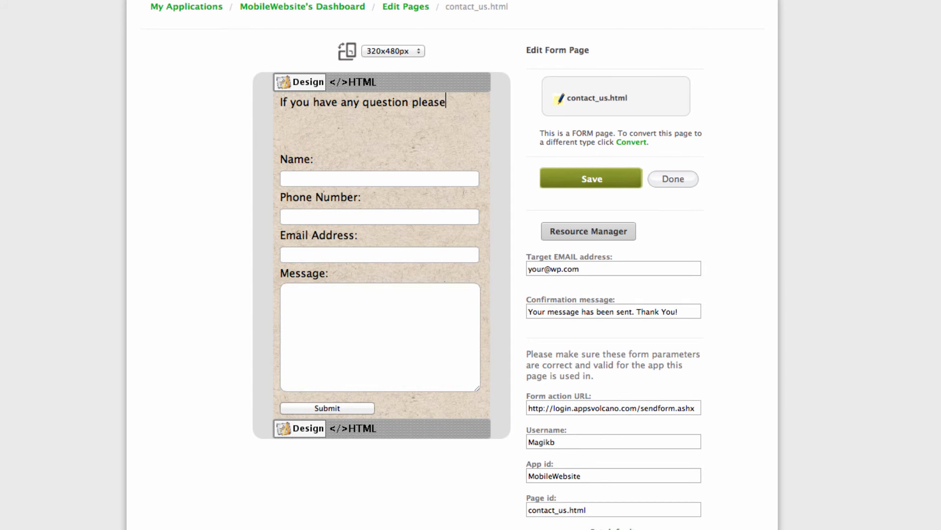
type("use the")
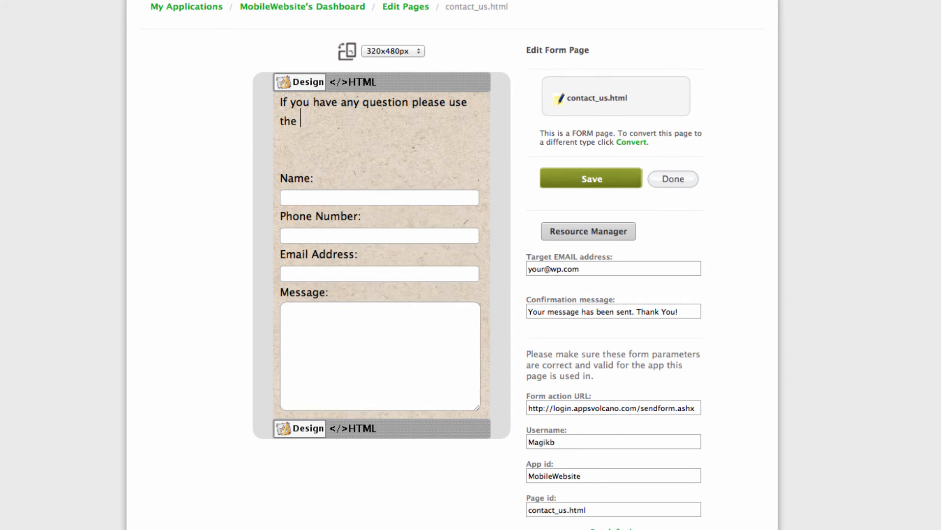
type("form bel")
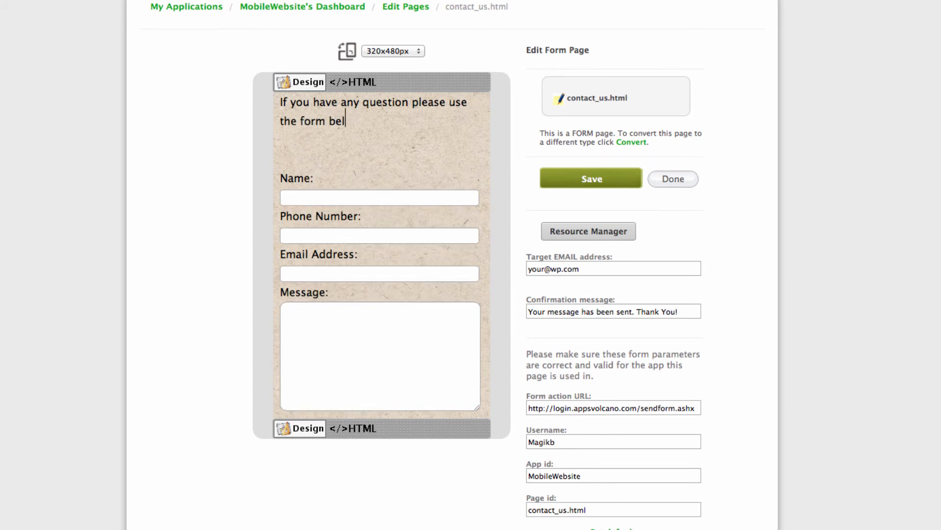
type("ow:")
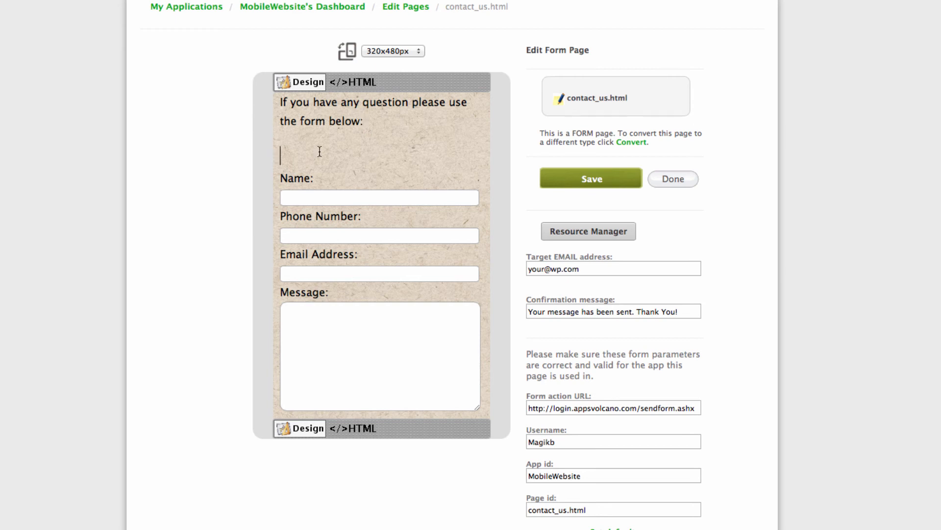
scroll("down", 3)
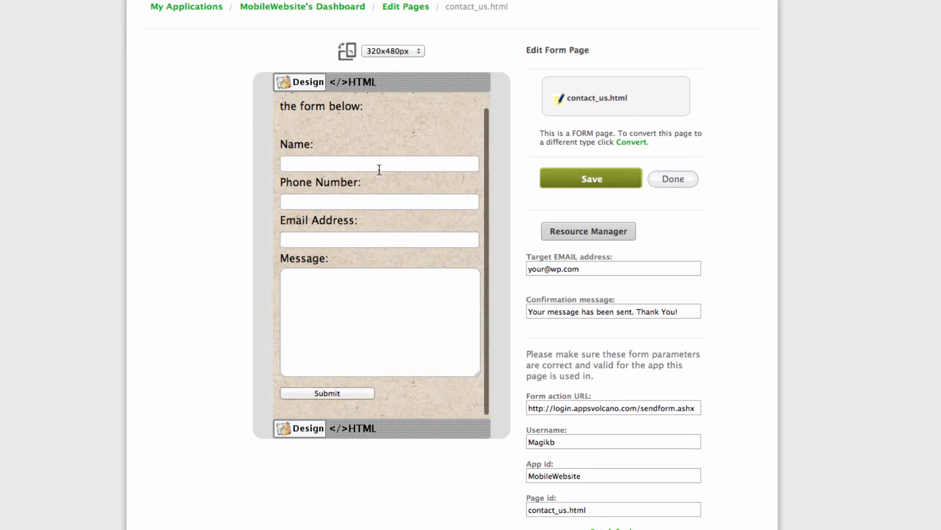
scroll("down", 3)
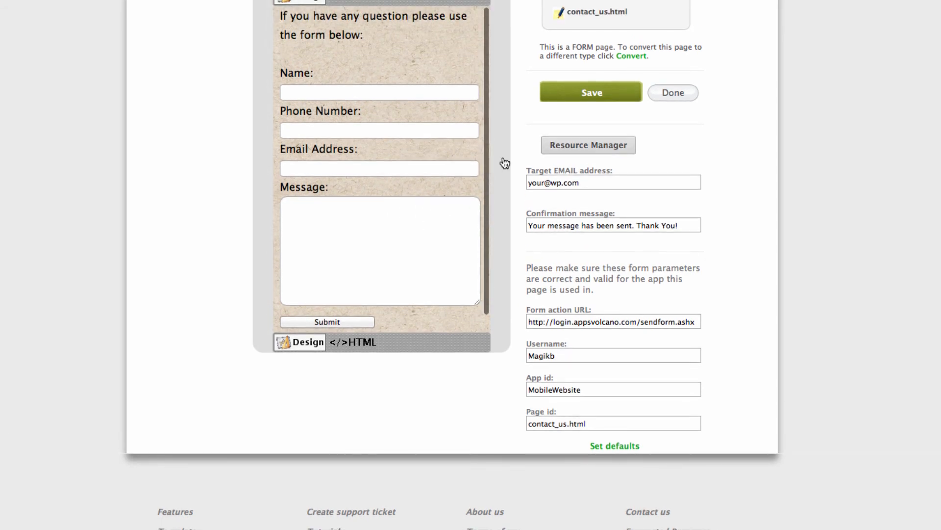